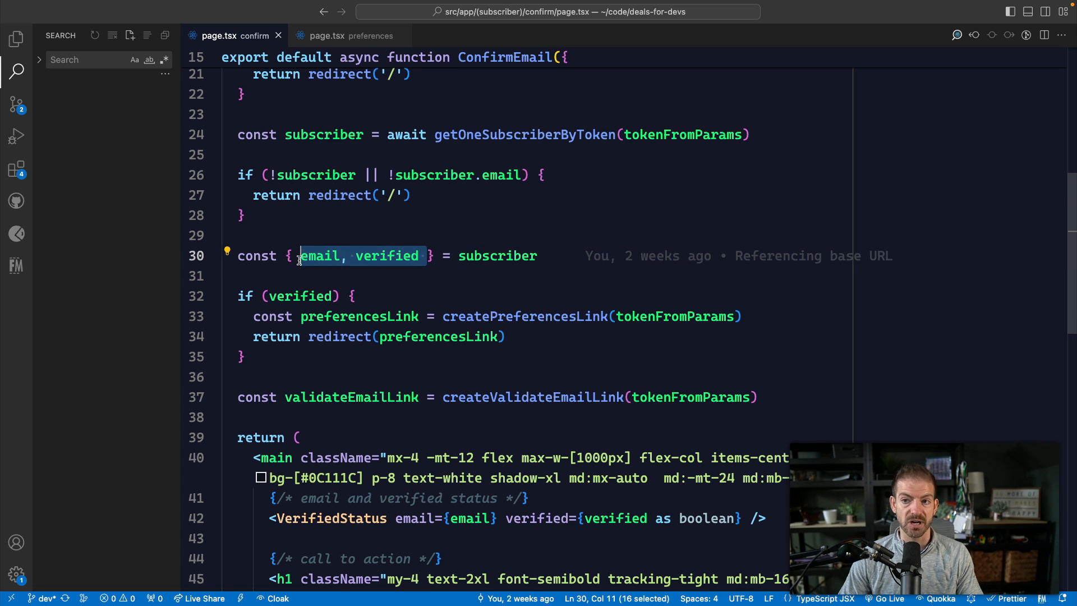
{"action": "mouse_move", "coordinate": [340, 255]}
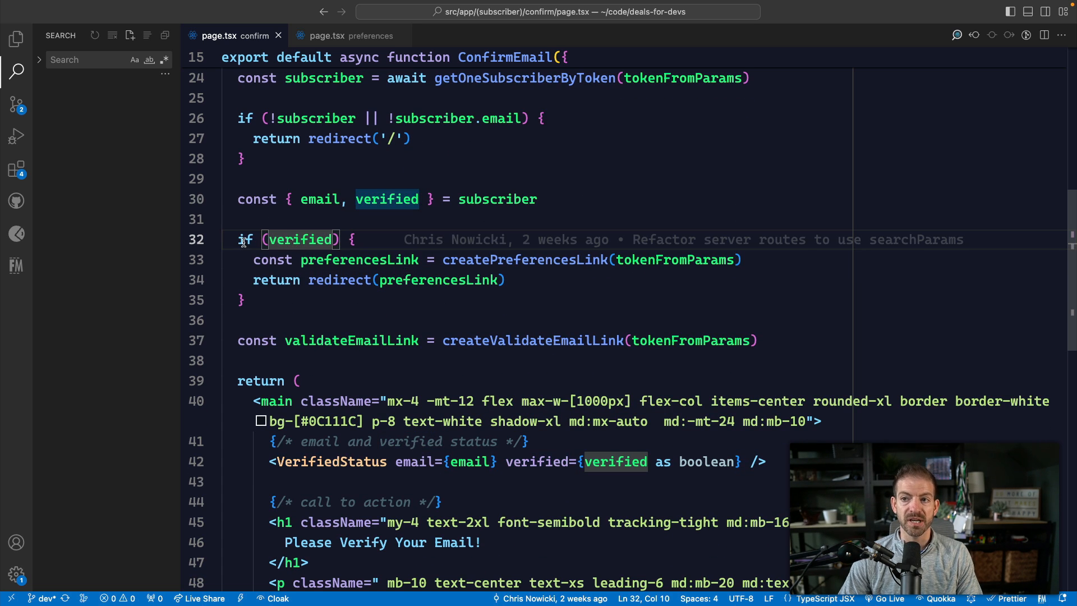
{"action": "mouse_move", "coordinate": [300, 238]}
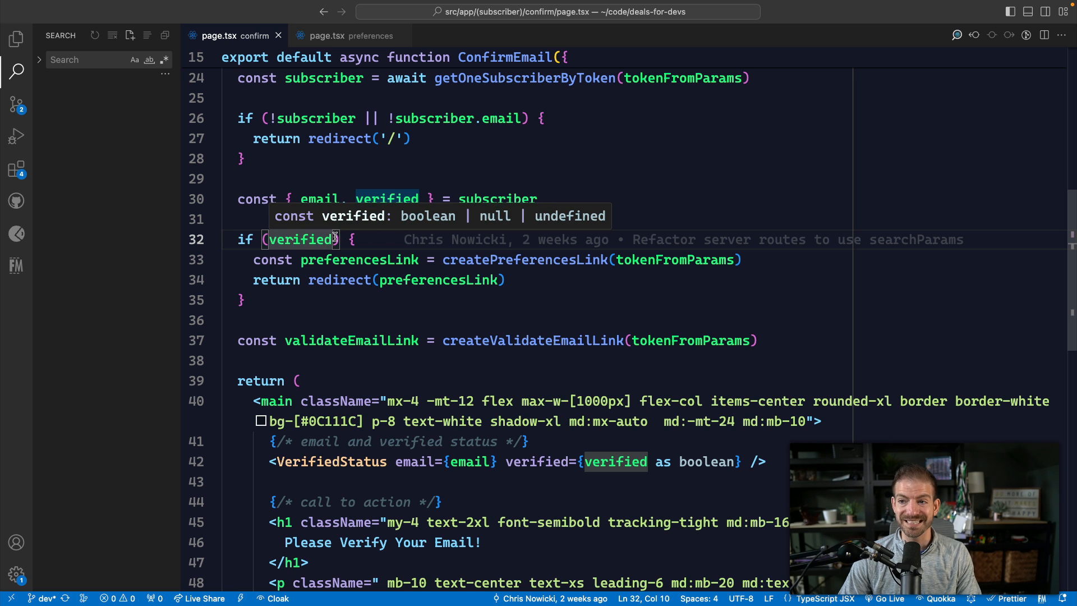
Comment out the destructuring line and reference email and verified through subscriber. directly
{"action": "key", "text": "cmd+/"}
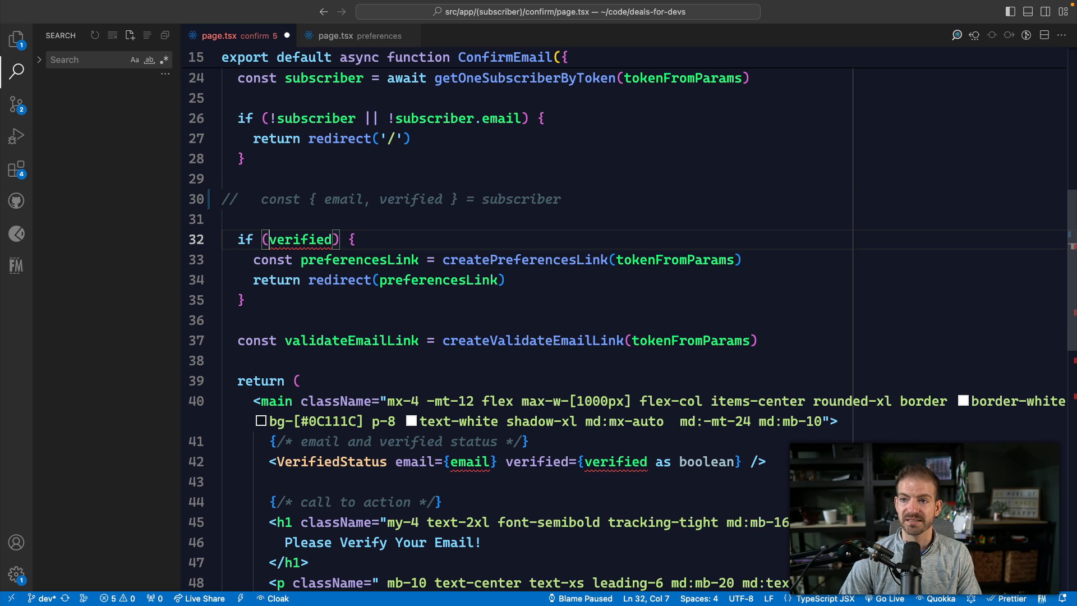
{"action": "type", "text": "subscriber."}
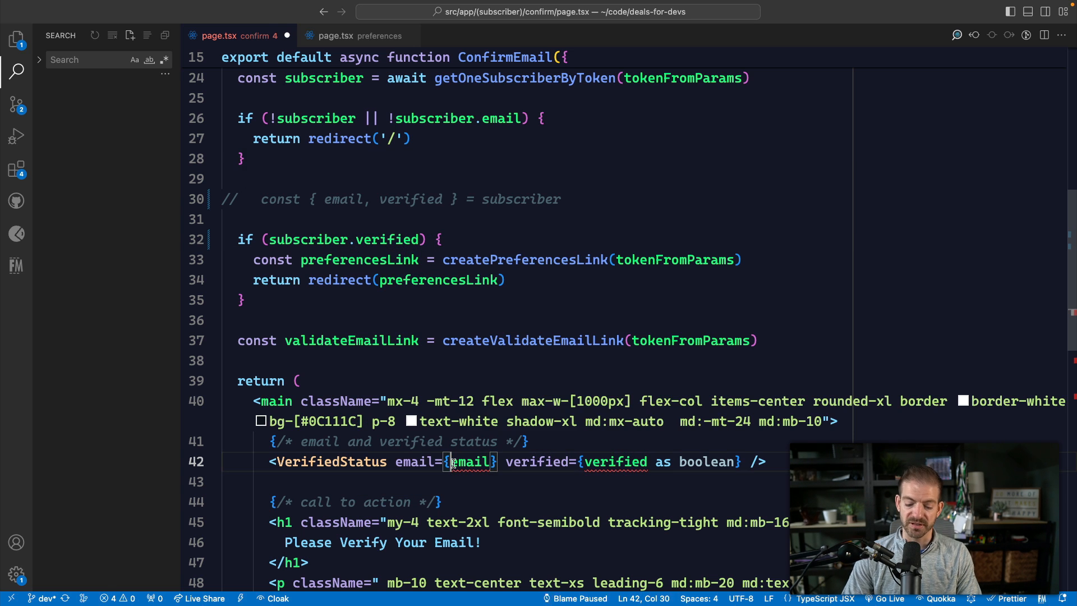
{"action": "type", "text": "subscriber."}
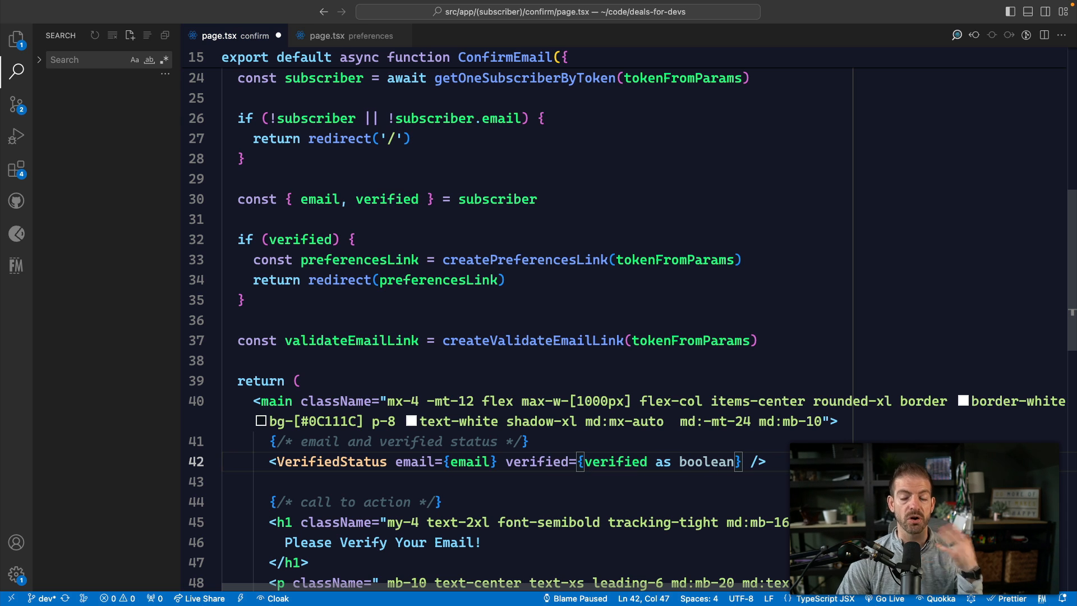
Drop the email condition from the subscriber guard and add a separate if (!email) check
{"action": "scroll", "scroll_direction": "down", "scroll_amount": 3}
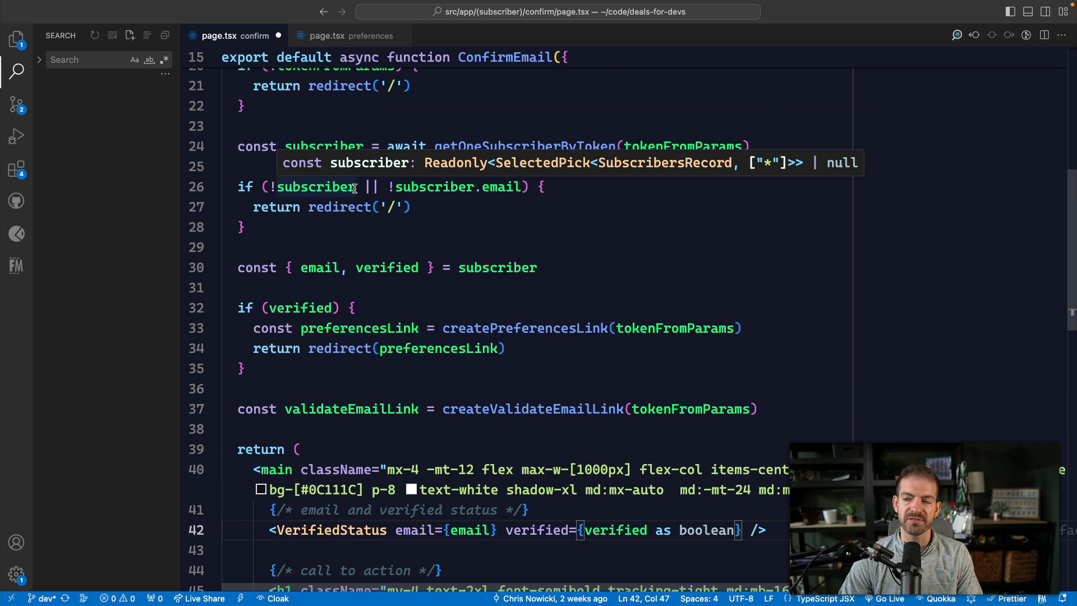
{"action": "mouse_move", "coordinate": [506, 200]}
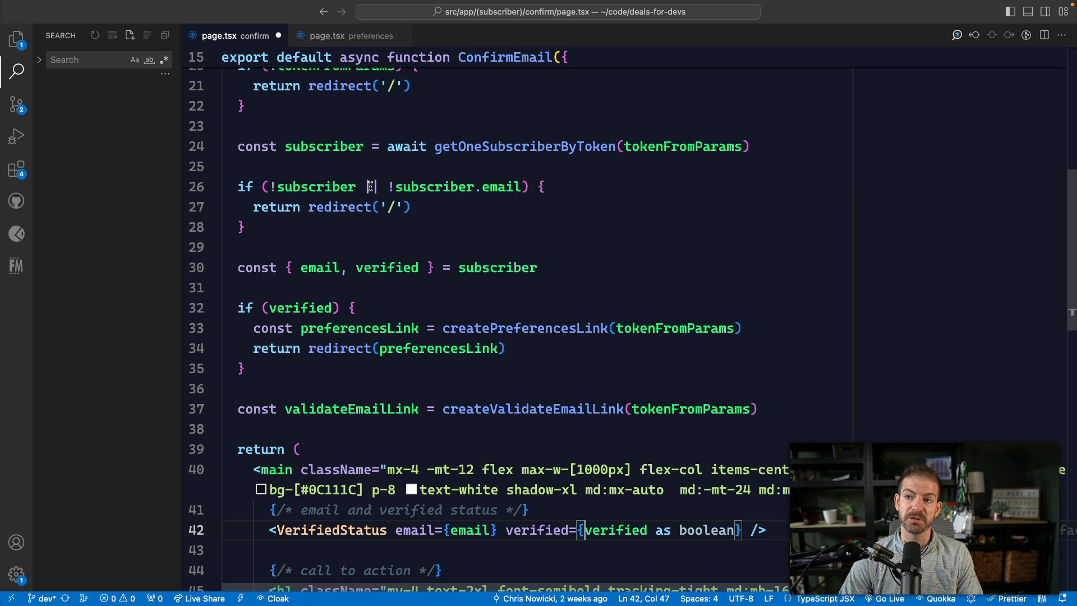
{"action": "left_click", "coordinate": [369, 186]}
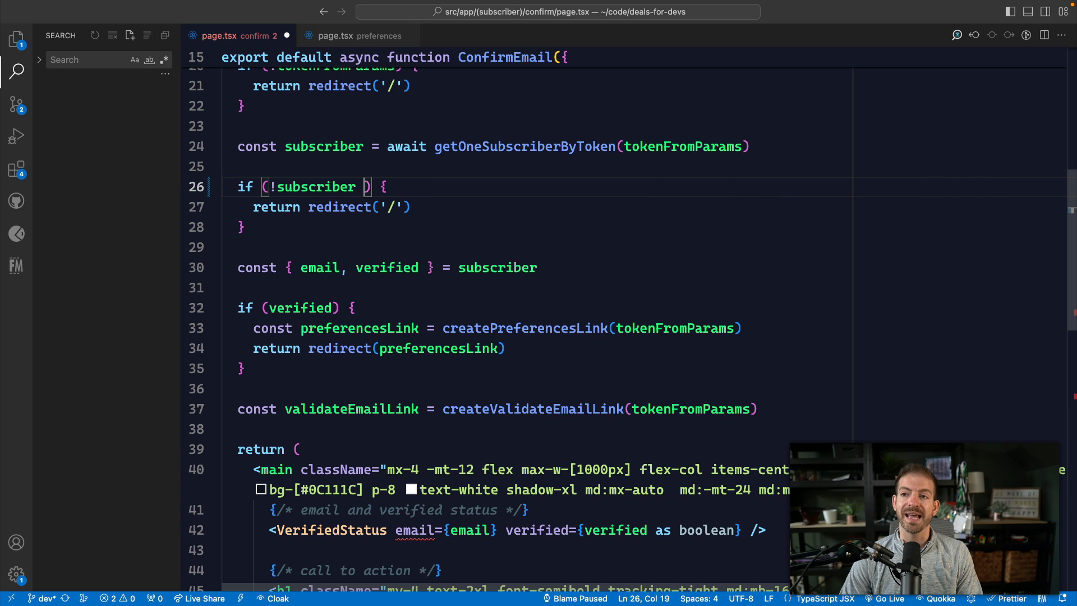
{"action": "type", "text": "i"}
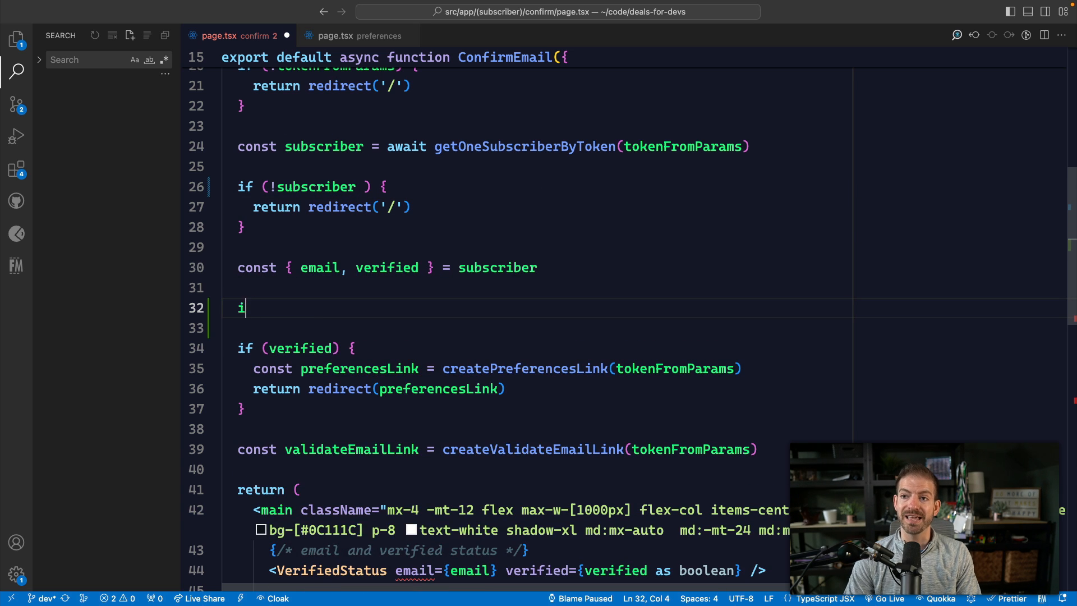
{"action": "type", "text": "f(!email"}
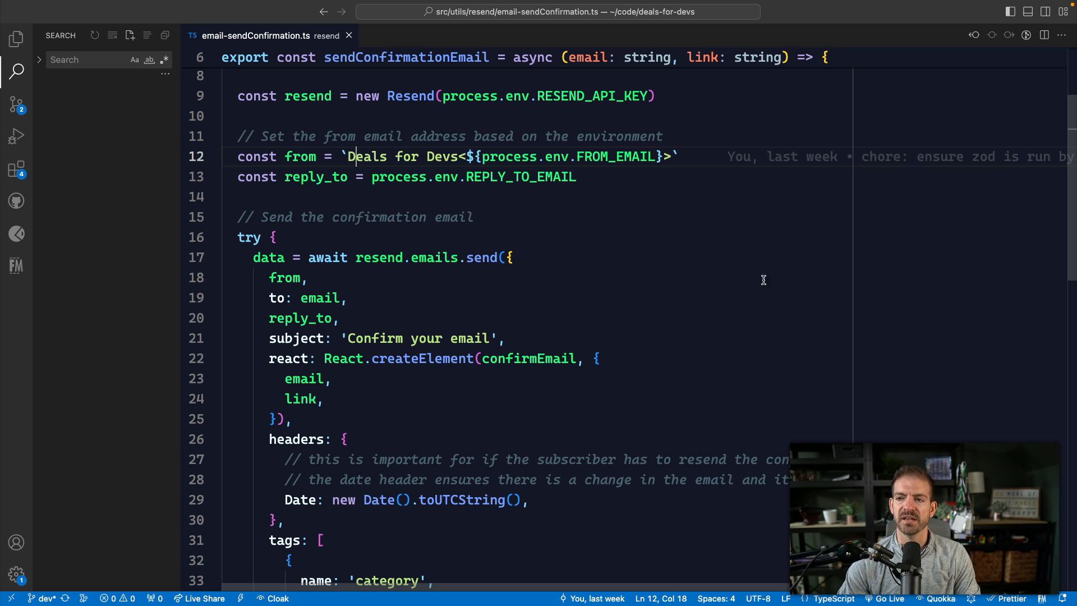
{"action": "mouse_move", "coordinate": [562, 323]}
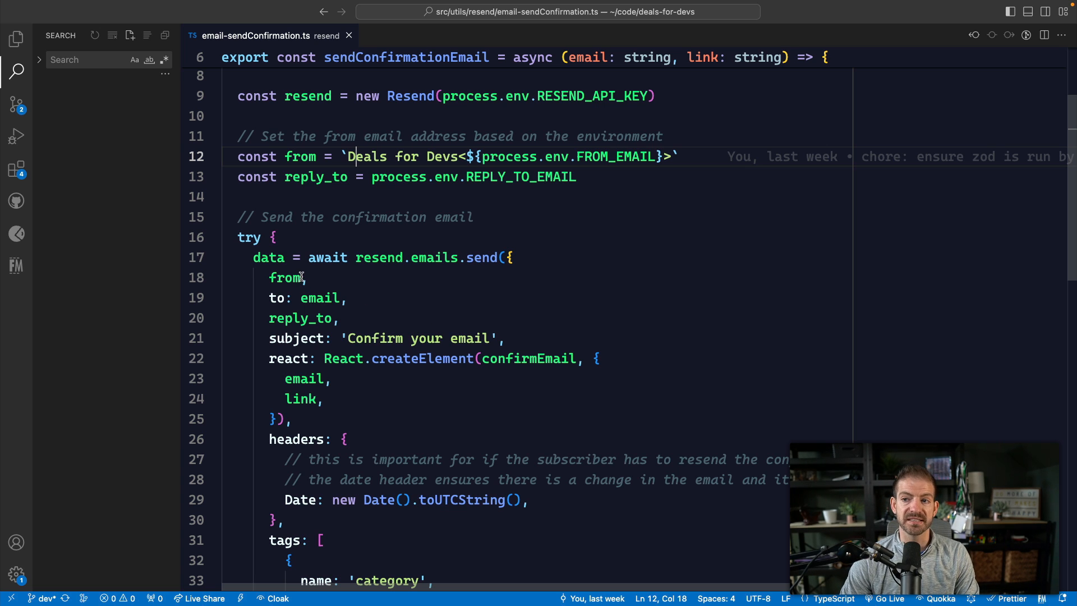
{"action": "double_click", "coordinate": [284, 277]}
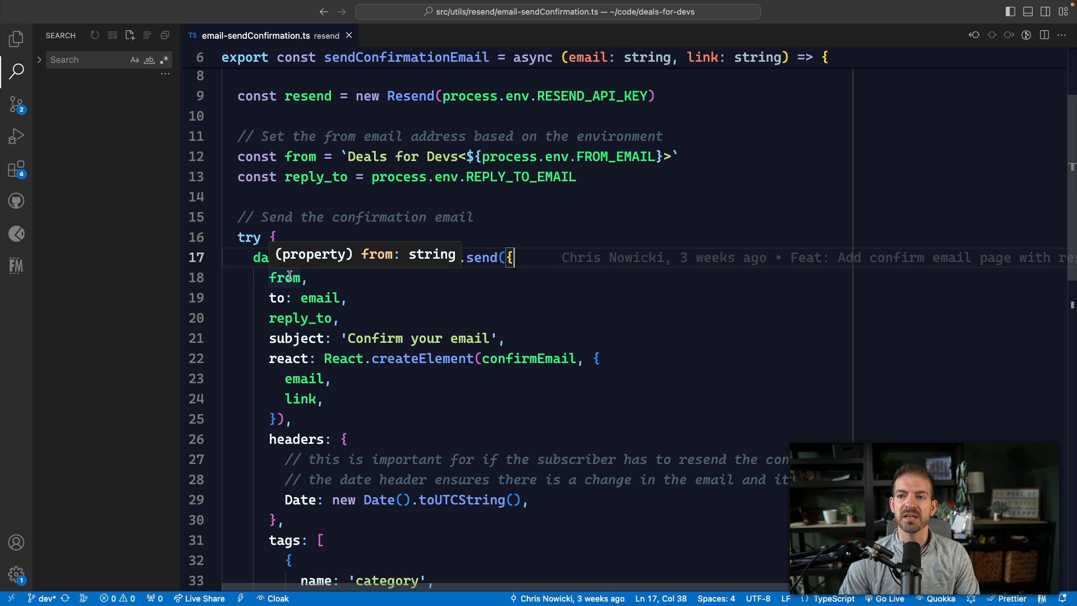
{"action": "double_click", "coordinate": [283, 277]}
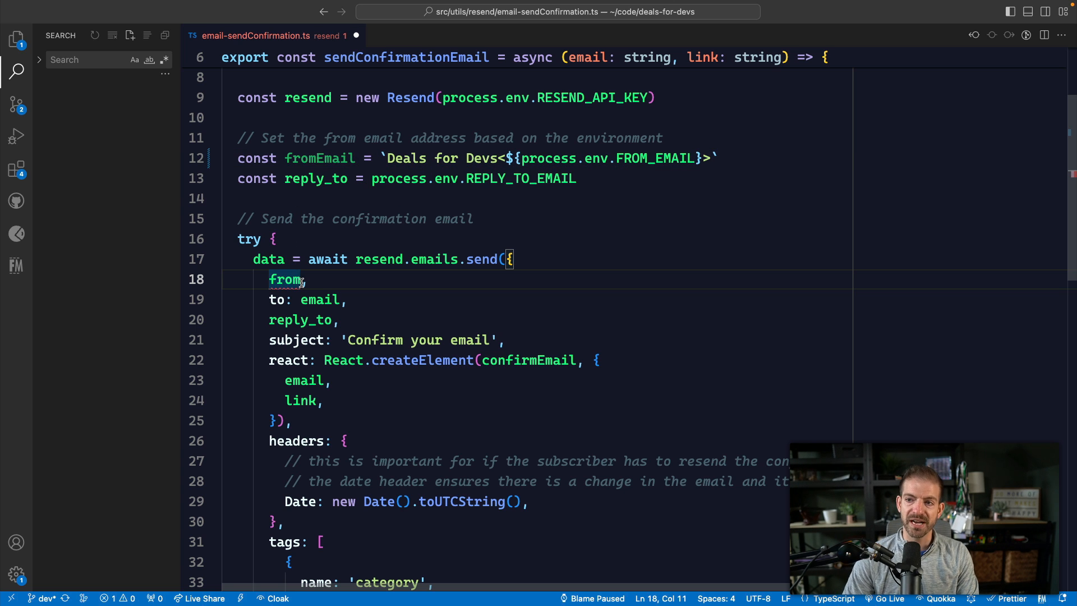
{"action": "type", "text": "fromEmail"}
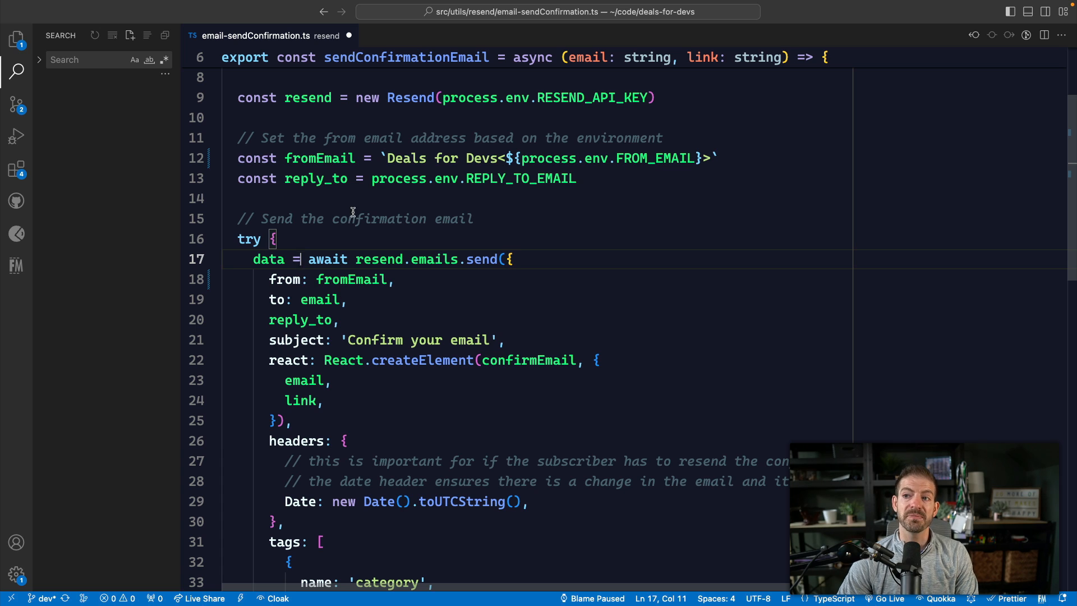
{"action": "double_click", "coordinate": [316, 178]}
{"action": "type", "text": ": reply"}
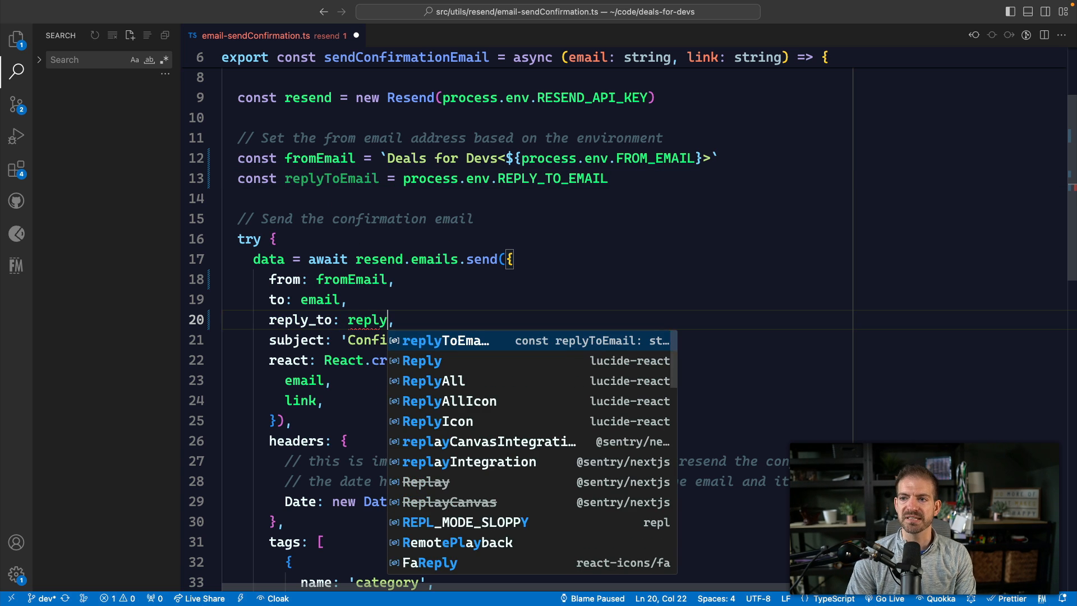
{"action": "key", "text": "Tab"}
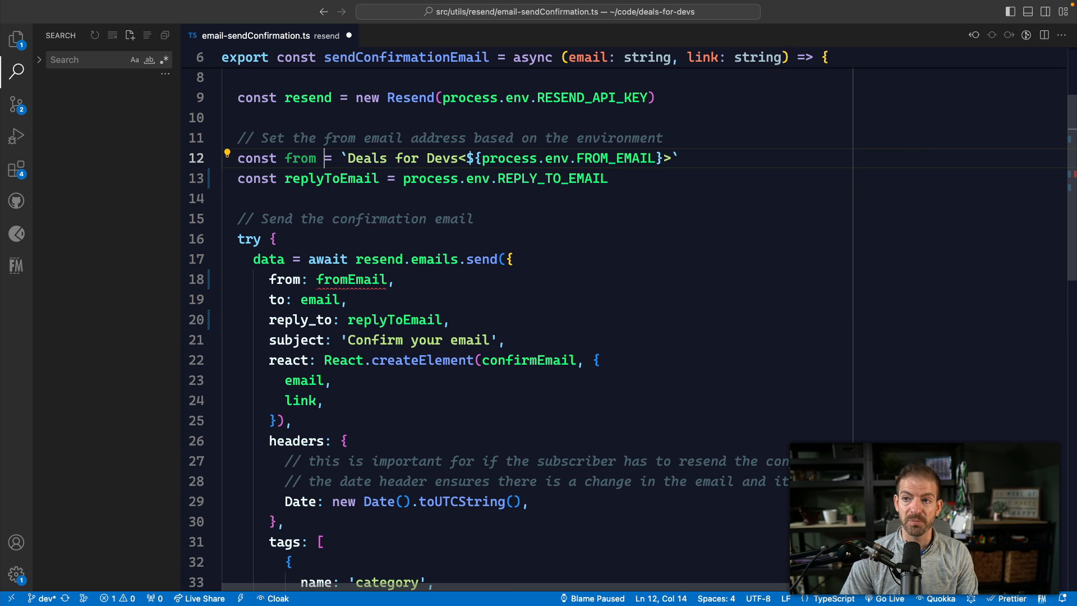
{"action": "type", "text": "repl"}
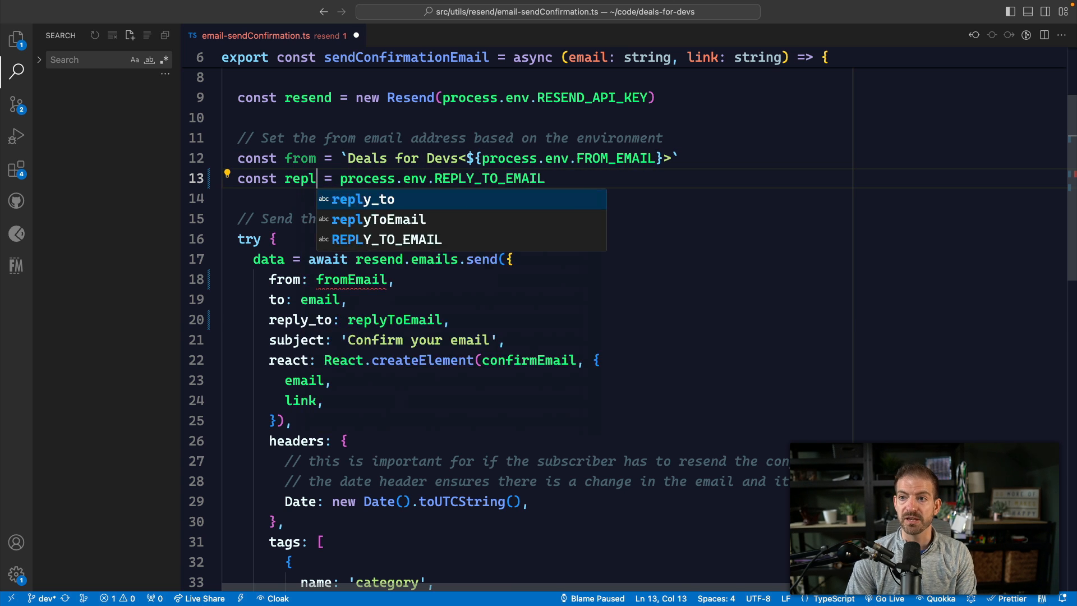
{"action": "type", "text": "y_to"}
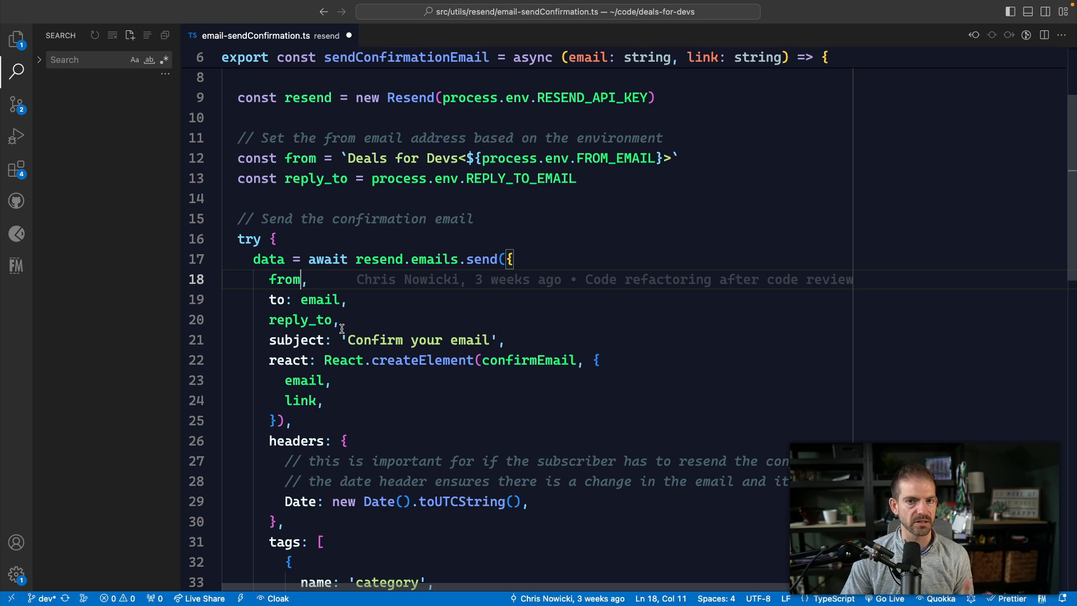
{"action": "left_click", "coordinate": [426, 35]}
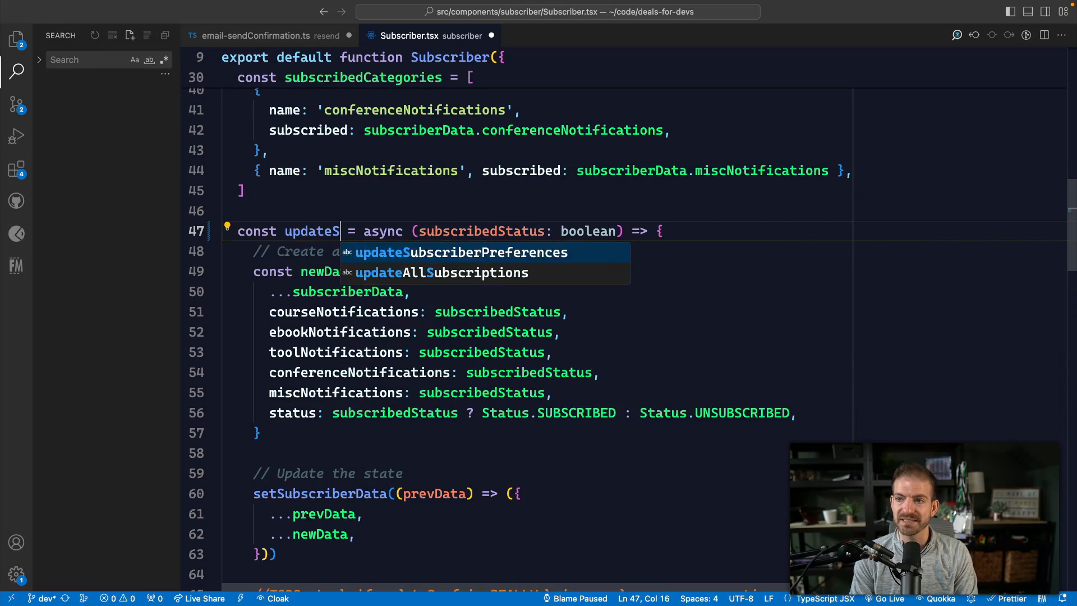
Restore the status-update function name to updateAllSubscriptions and start searching for its usages
{"action": "type", "text": "ubscriptions"}
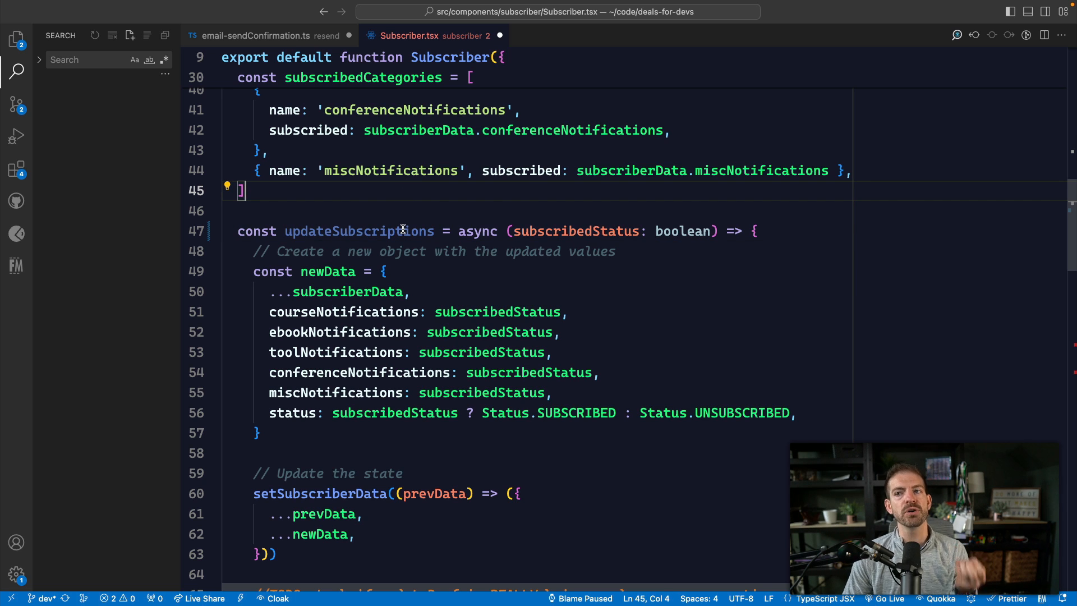
{"action": "mouse_move", "coordinate": [402, 231]}
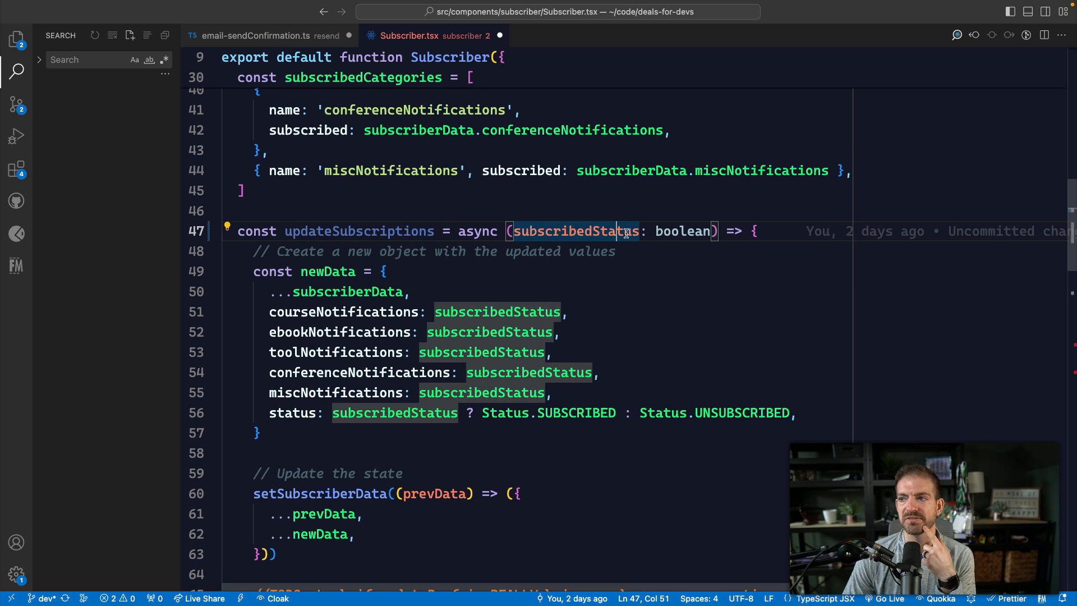
{"action": "double_click", "coordinate": [681, 231]}
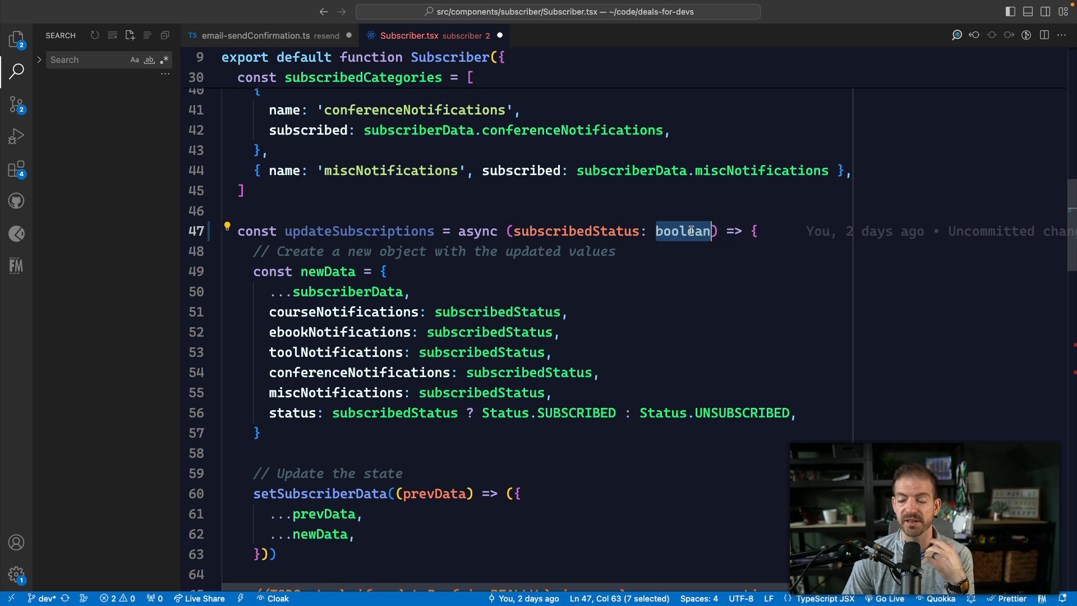
{"action": "mouse_move", "coordinate": [359, 231]}
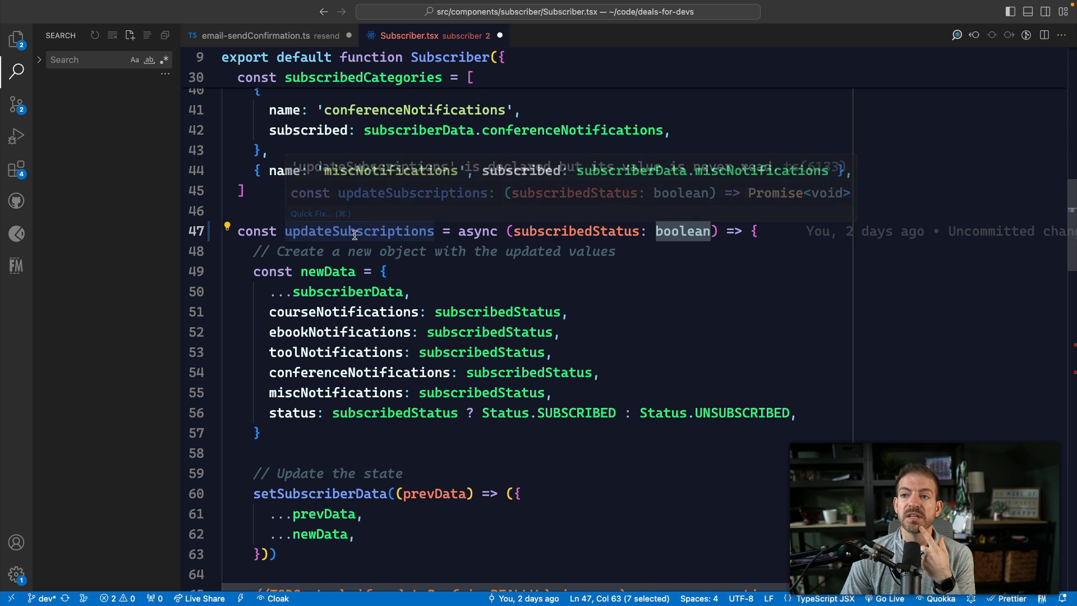
{"action": "double_click", "coordinate": [359, 231]}
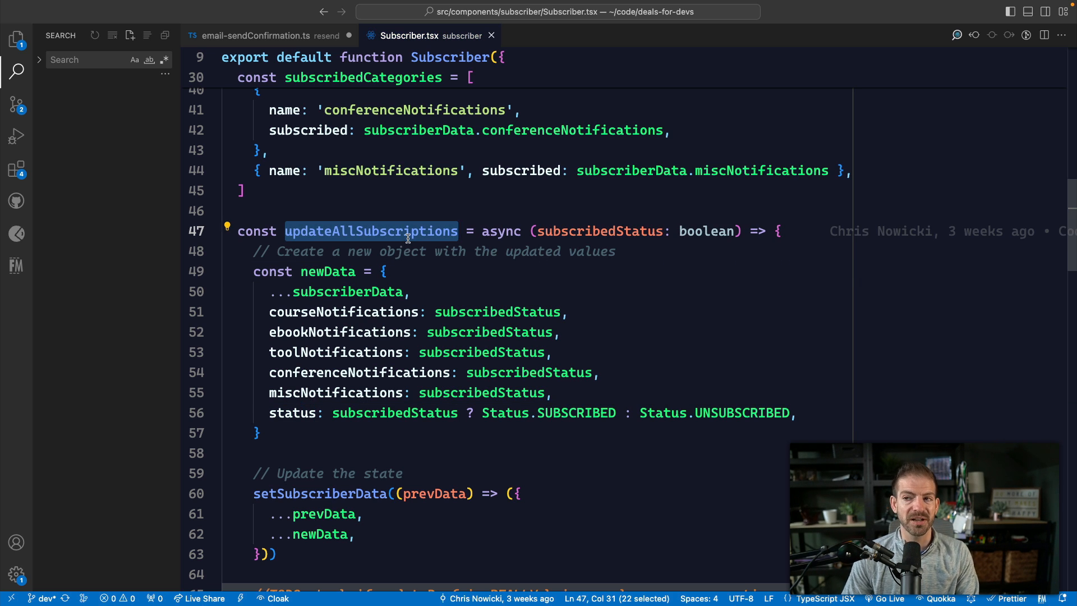
{"action": "mouse_move", "coordinate": [371, 231]}
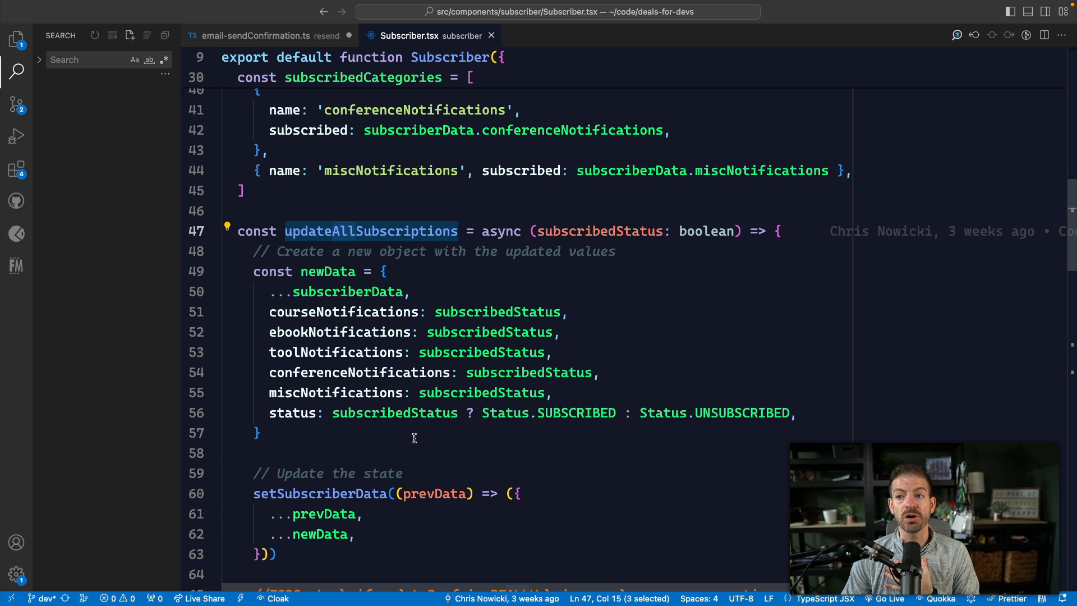
{"action": "mouse_move", "coordinate": [541, 231]}
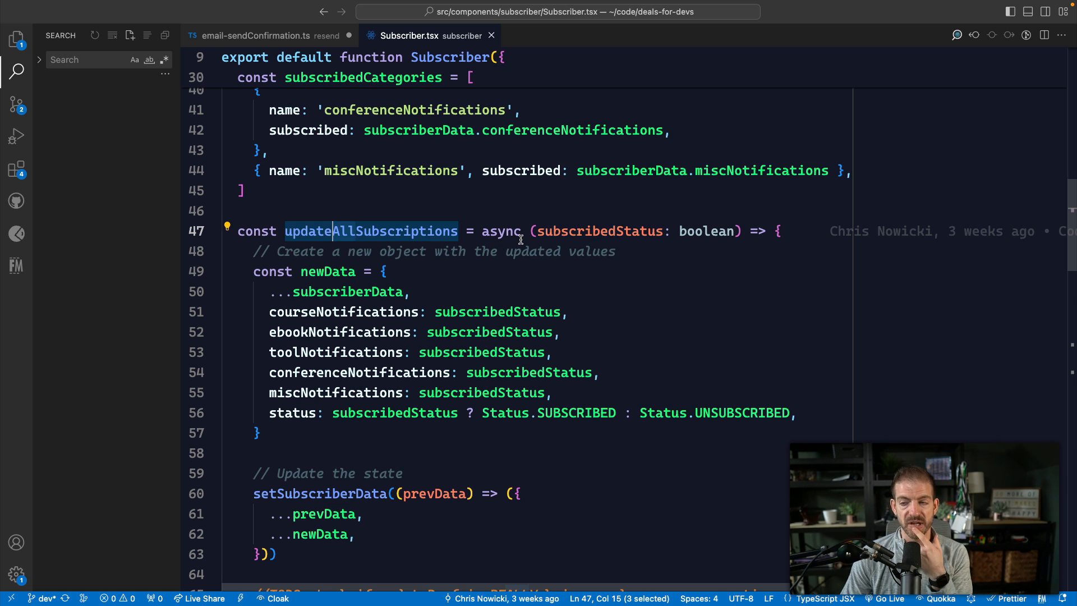
{"action": "mouse_move", "coordinate": [371, 231]}
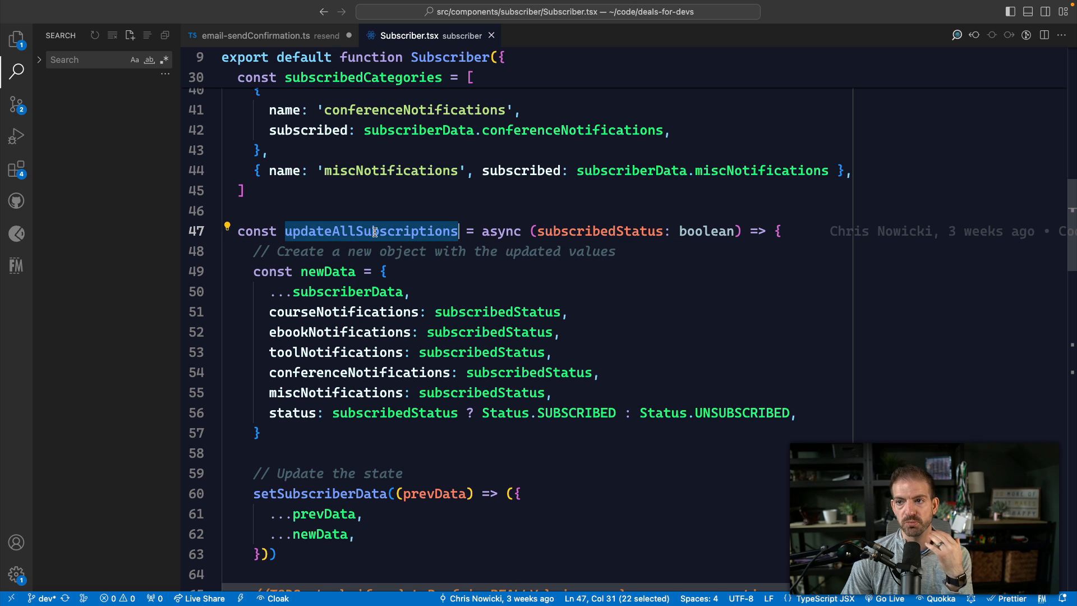
{"action": "scroll", "scroll_direction": "down", "scroll_amount": 3}
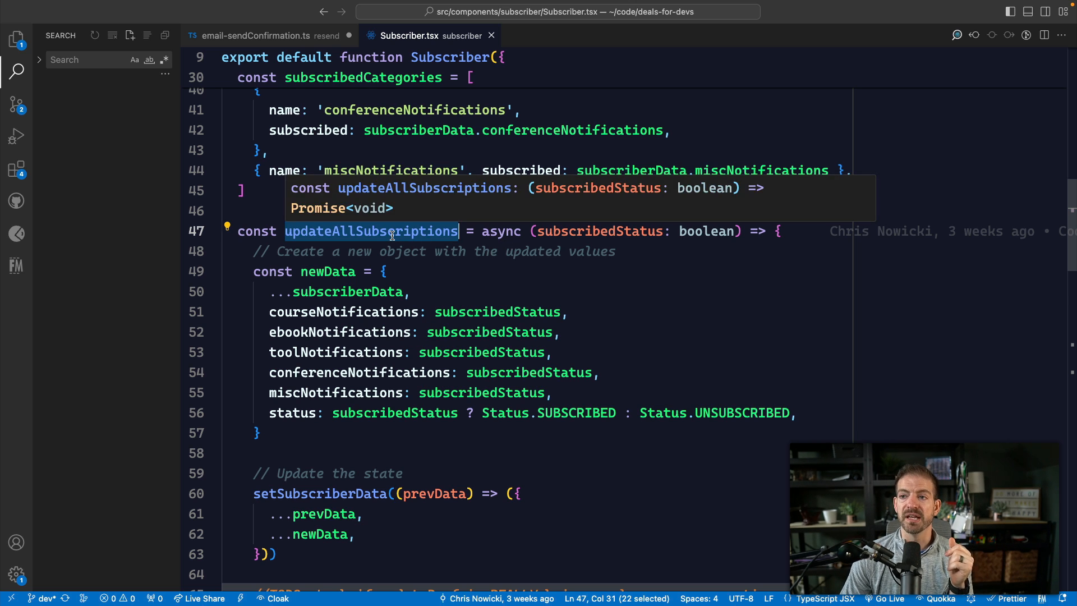
{"action": "type", "text": "updateAllSub"}
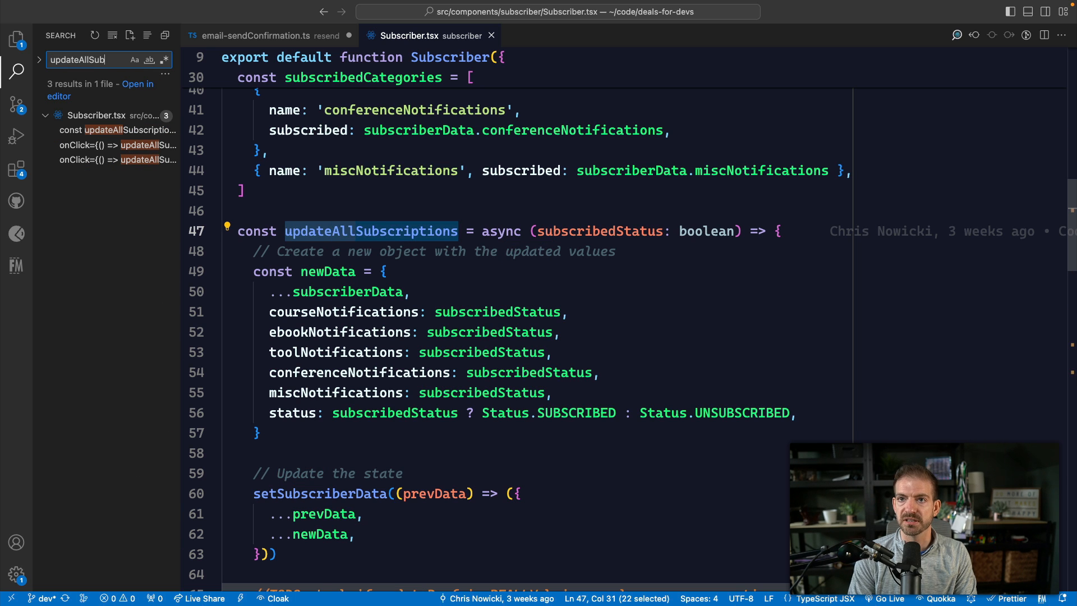
Search Subscriber.tsx for updateAllSubscriptions and review the declaration and both onClick calls
{"action": "type", "text": "criptions"}
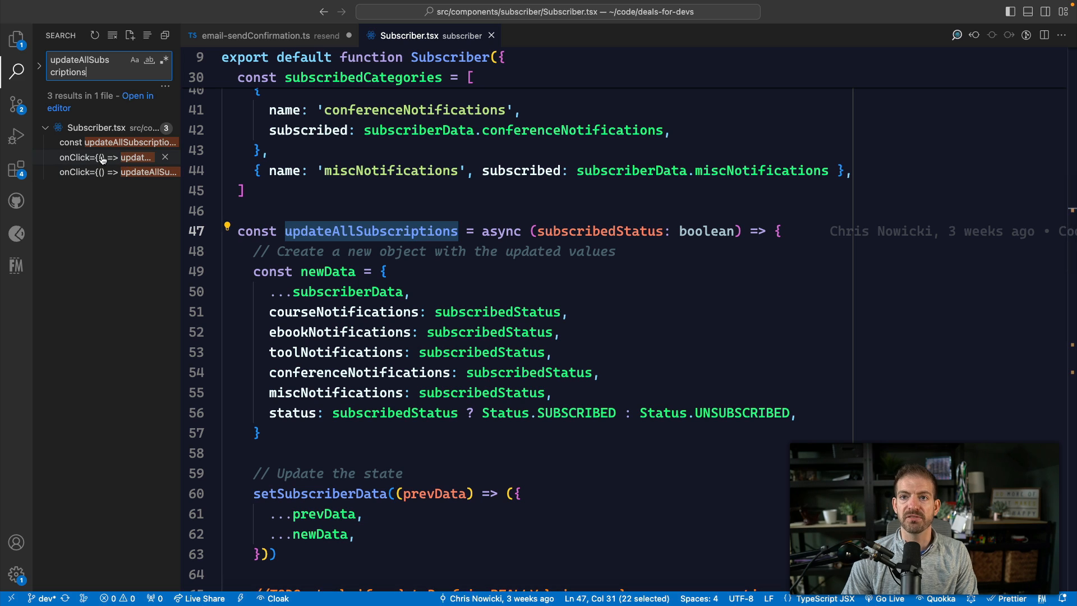
{"action": "mouse_move", "coordinate": [103, 157]}
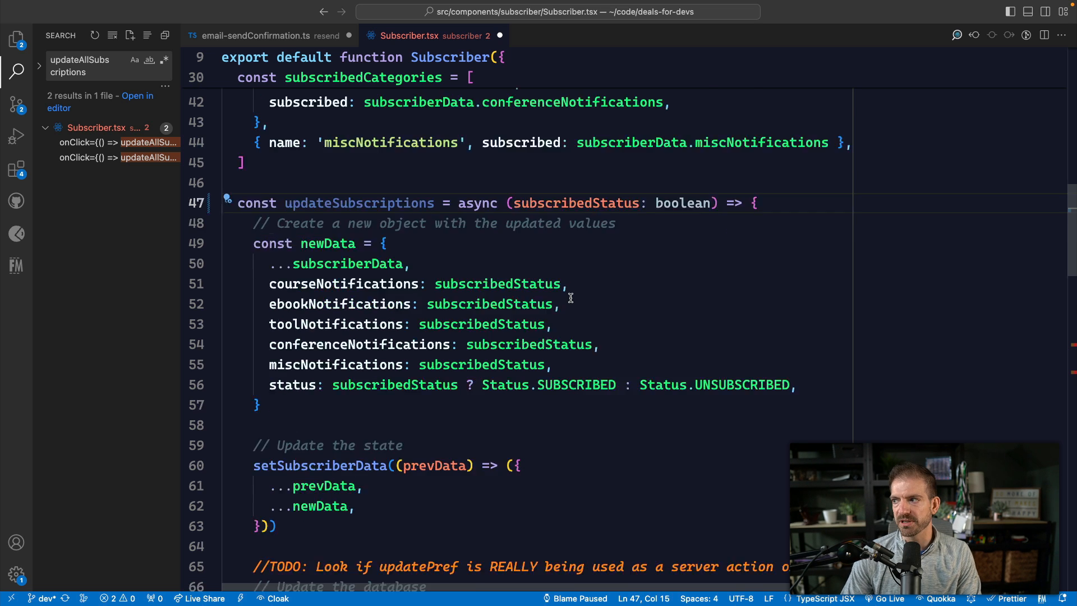
{"action": "scroll", "scroll_direction": "down", "scroll_amount": 3}
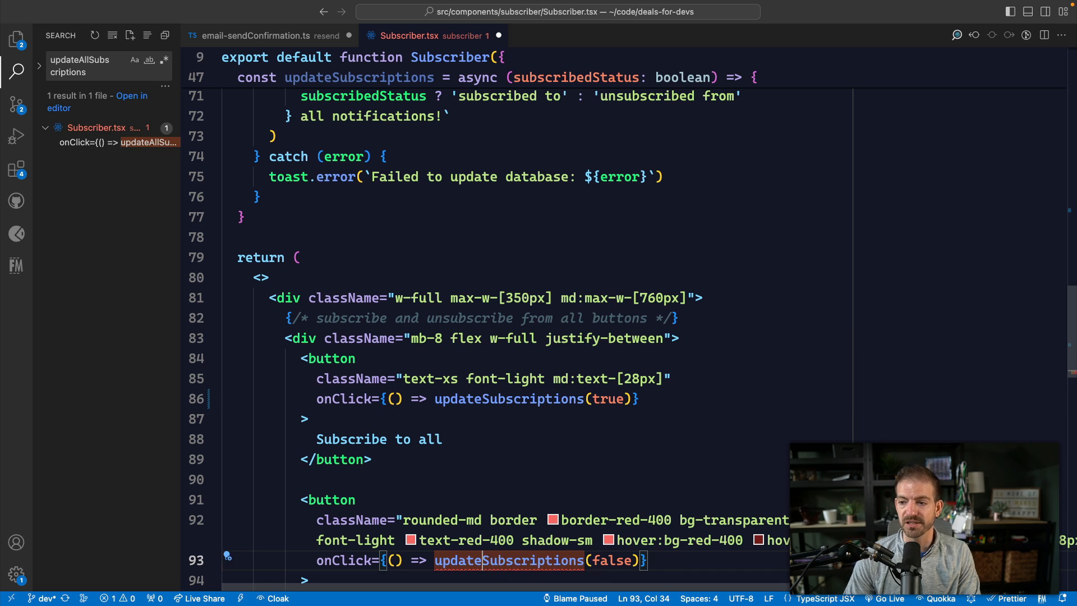
{"action": "scroll", "scroll_direction": "down", "scroll_amount": 3}
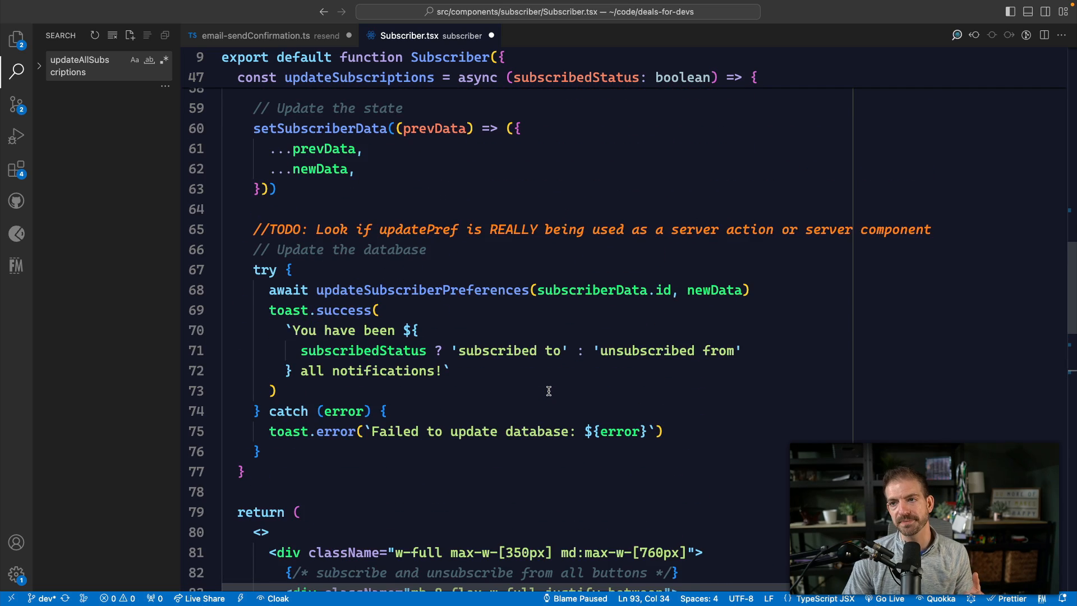
{"action": "scroll", "scroll_direction": "up", "scroll_amount": 3}
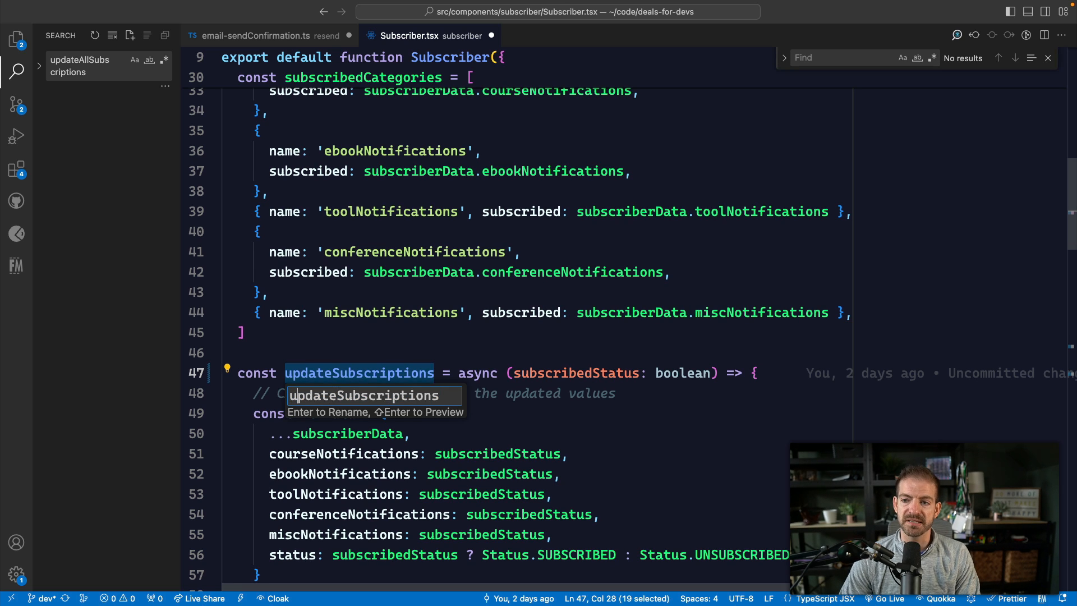
{"action": "type", "text": "A"}
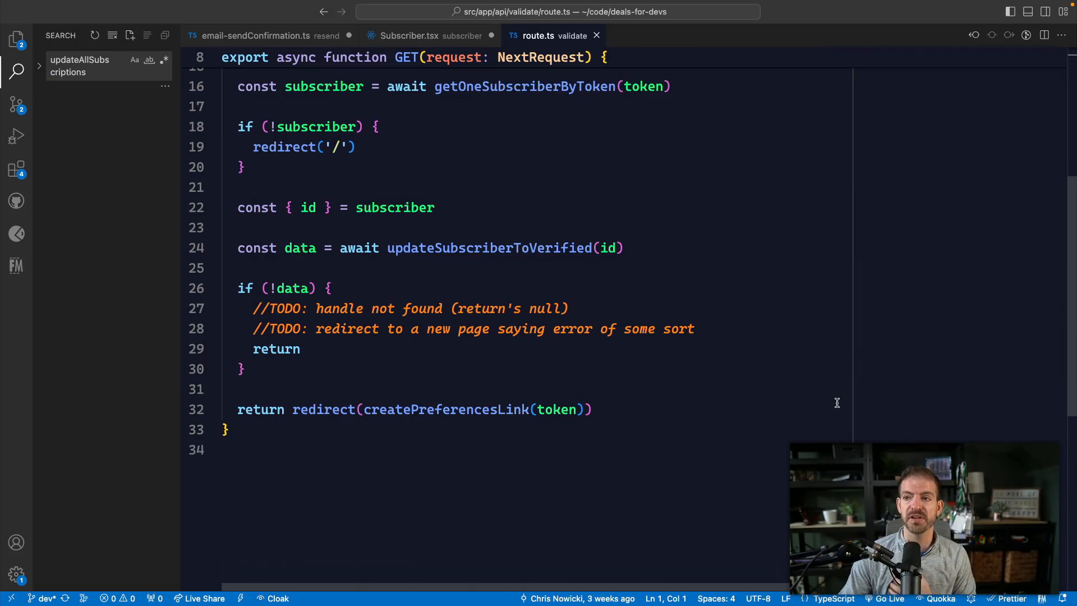
{"action": "mouse_move", "coordinate": [489, 248]}
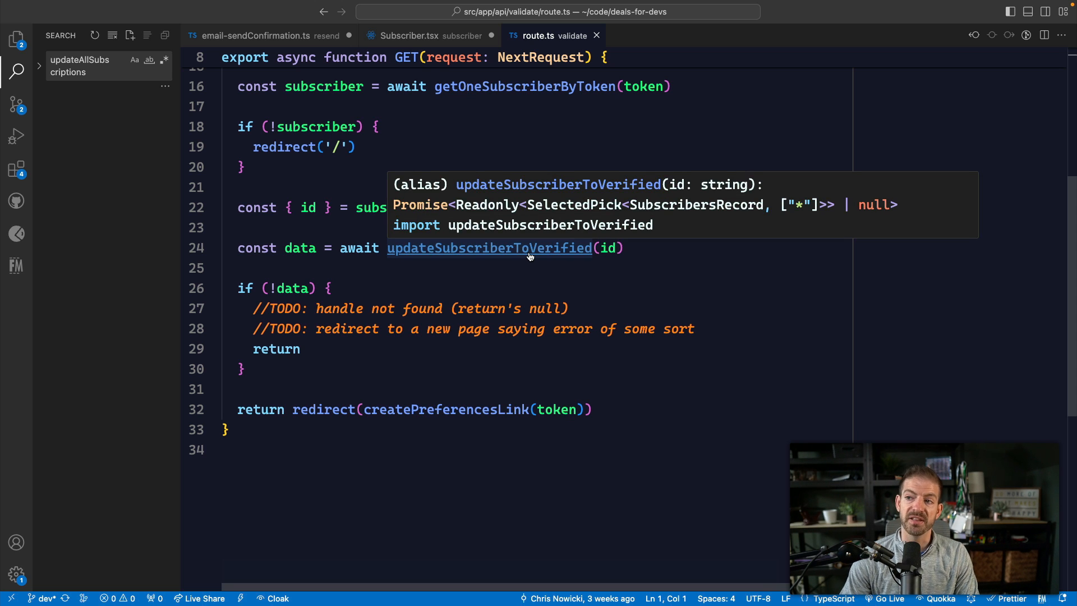
{"action": "left_click", "coordinate": [488, 248]}
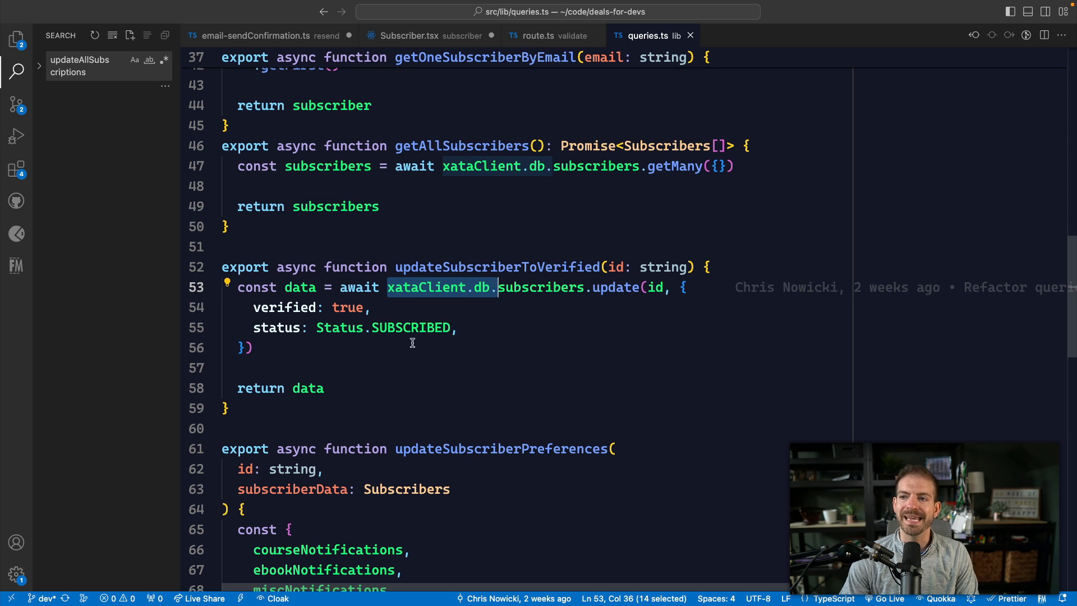
{"action": "double_click", "coordinate": [615, 287]}
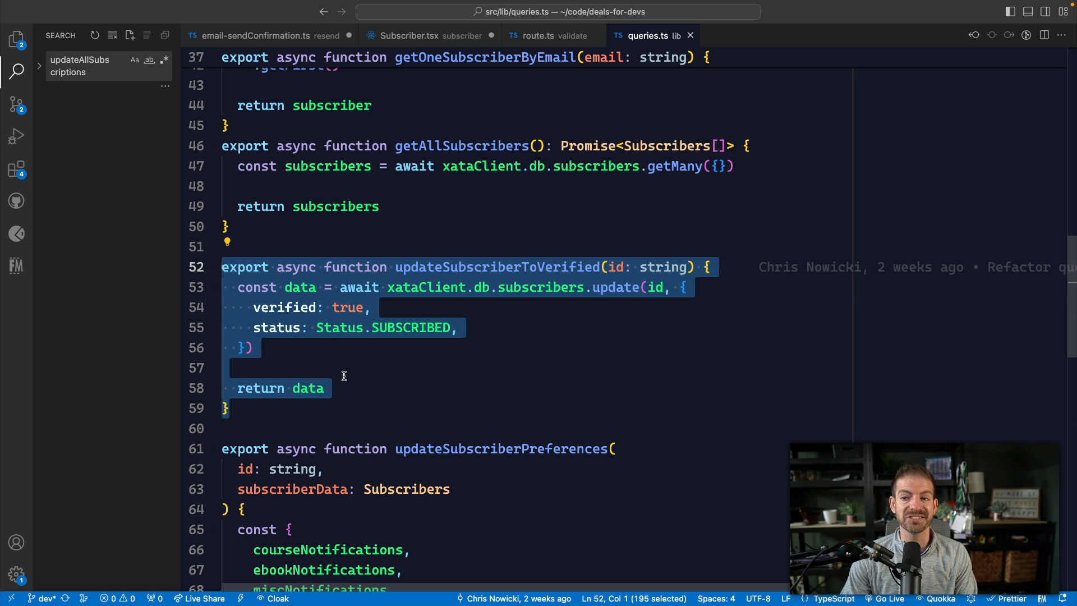
{"action": "left_click", "coordinate": [537, 35]}
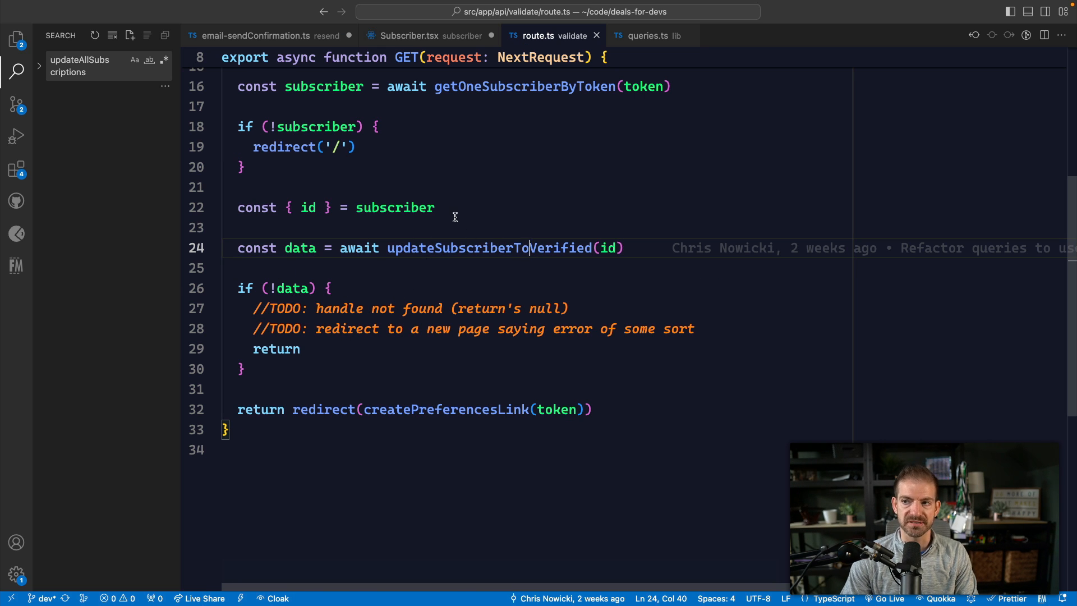
{"action": "left_click", "coordinate": [435, 207]}
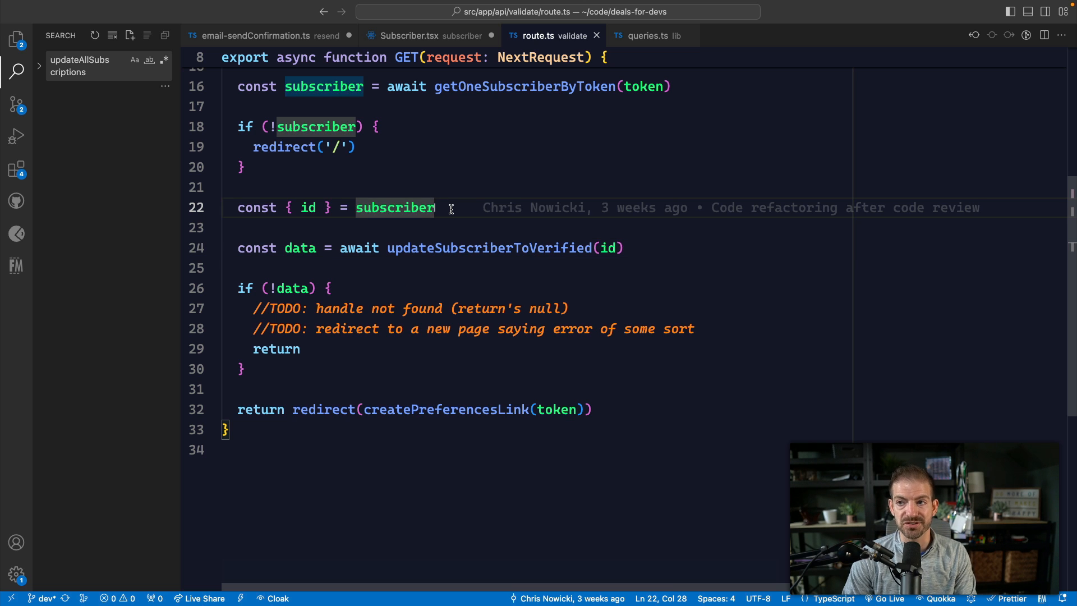
Insert a try block in route.ts's GET handler to hold the verification update and redirect
{"action": "type", "text": "try"}
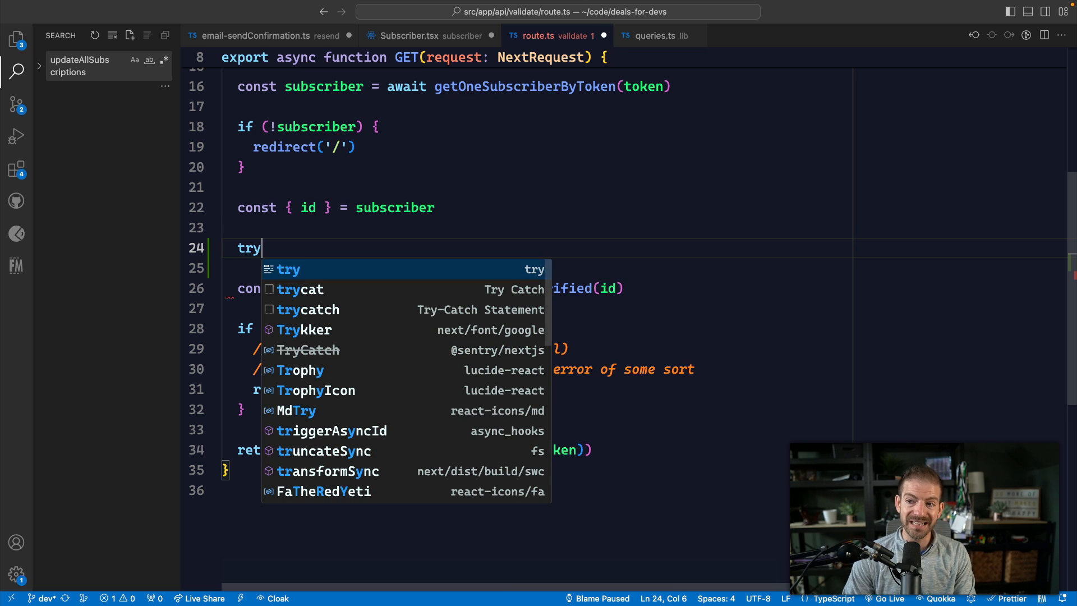
{"action": "key", "text": "Enter"}
{"action": "type", "text": "} catch (error) {"}
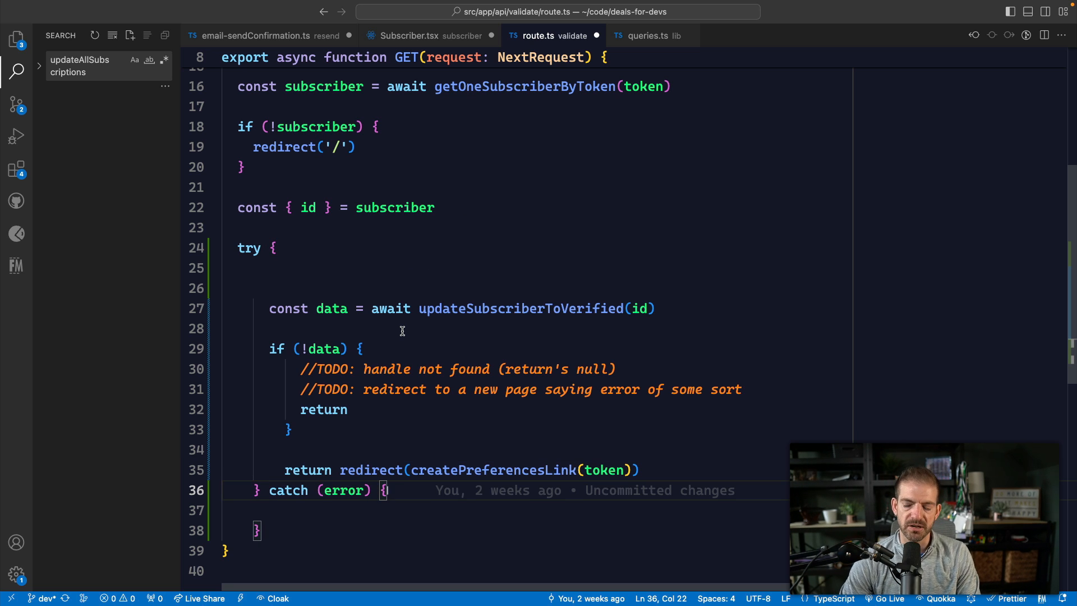
{"action": "mouse_move", "coordinate": [389, 424]}
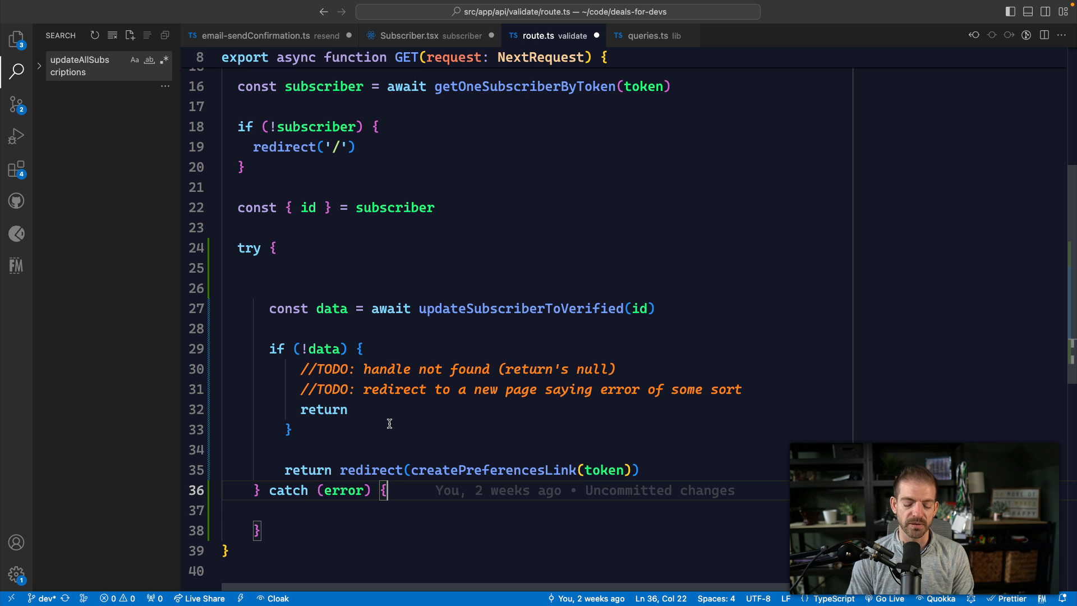
Search the project for error and open the match in subscriber-subscribe.ts
{"action": "type", "text": "error"}
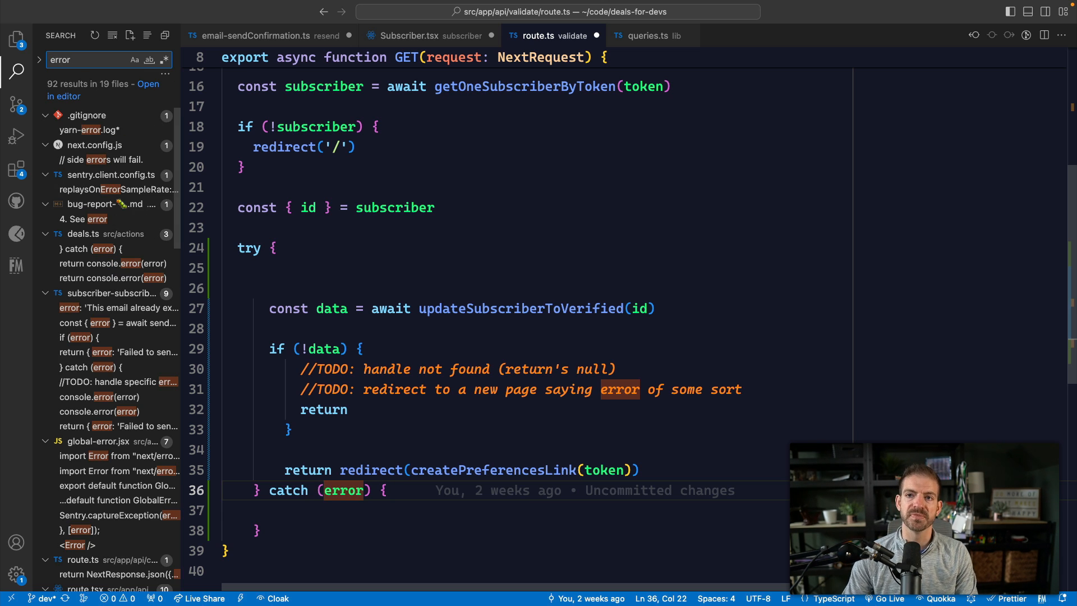
{"action": "left_click", "coordinate": [103, 323]}
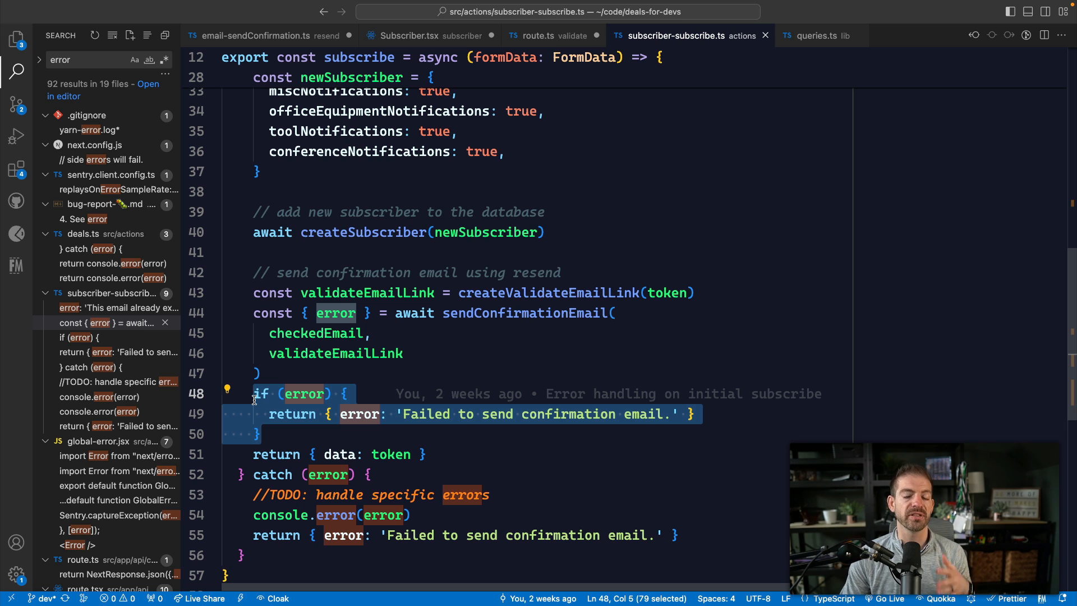
{"action": "mouse_move", "coordinate": [525, 313]}
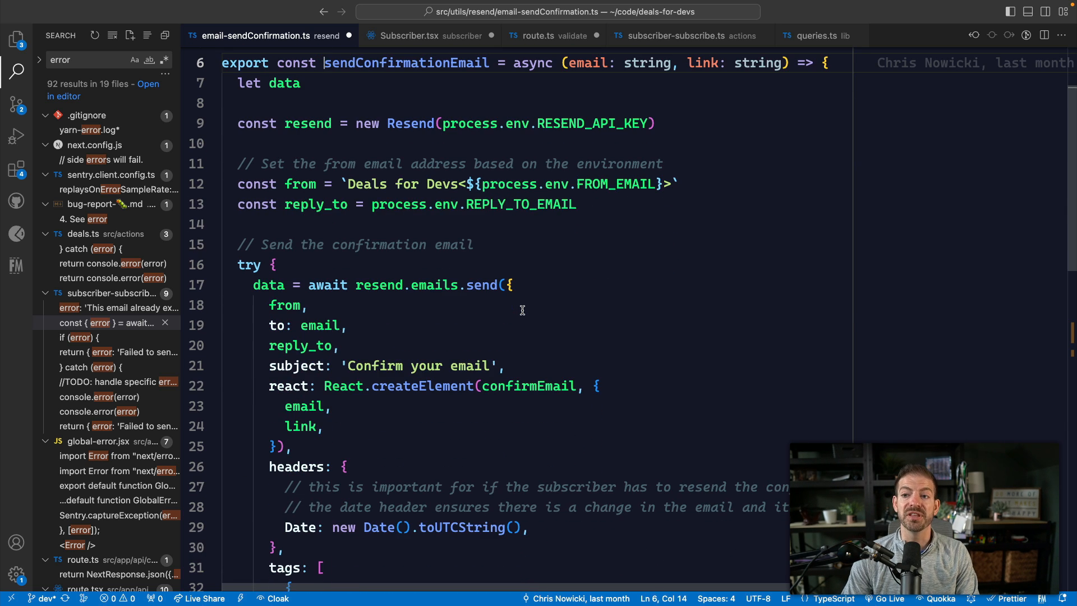
Scroll email-sendConfirmation.ts to its catch-block return, then switch to the subscriber-subscribe.ts tab
{"action": "scroll", "scroll_direction": "down", "scroll_amount": 3}
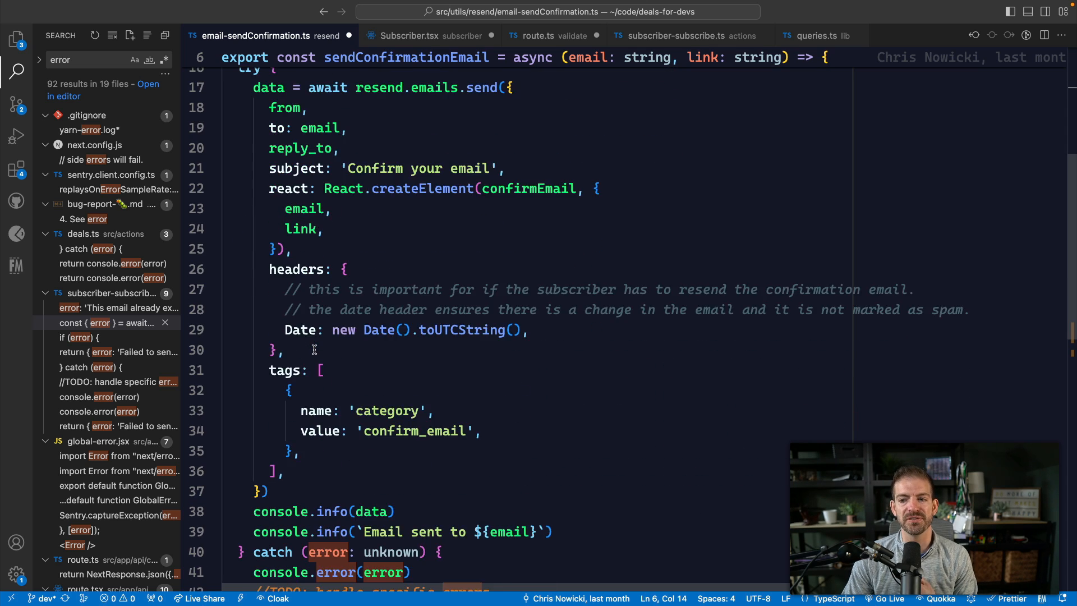
{"action": "scroll", "scroll_direction": "down", "scroll_amount": 3}
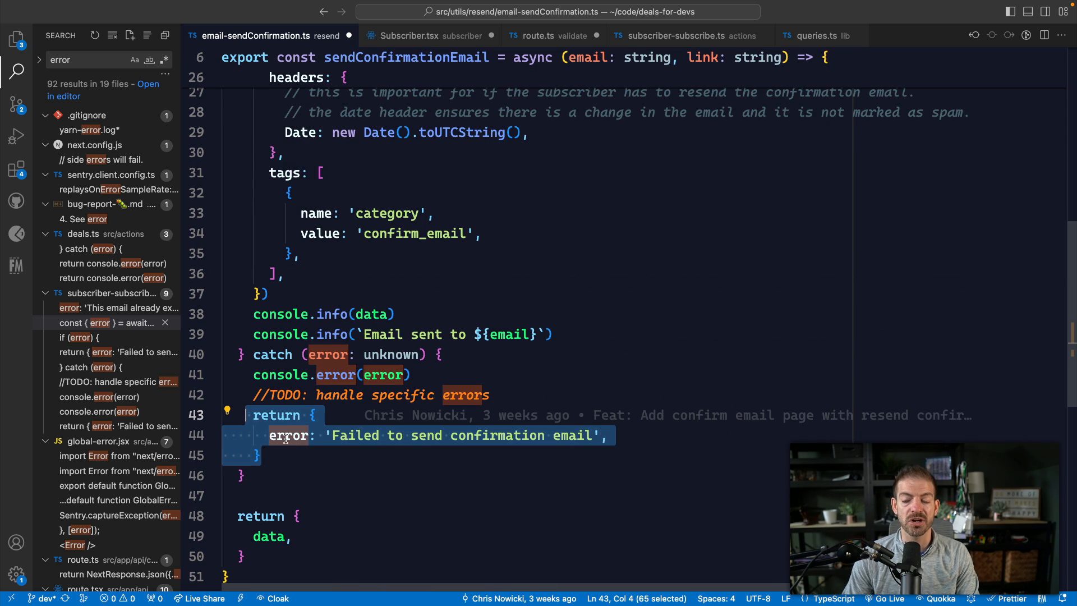
{"action": "left_click", "coordinate": [326, 436]}
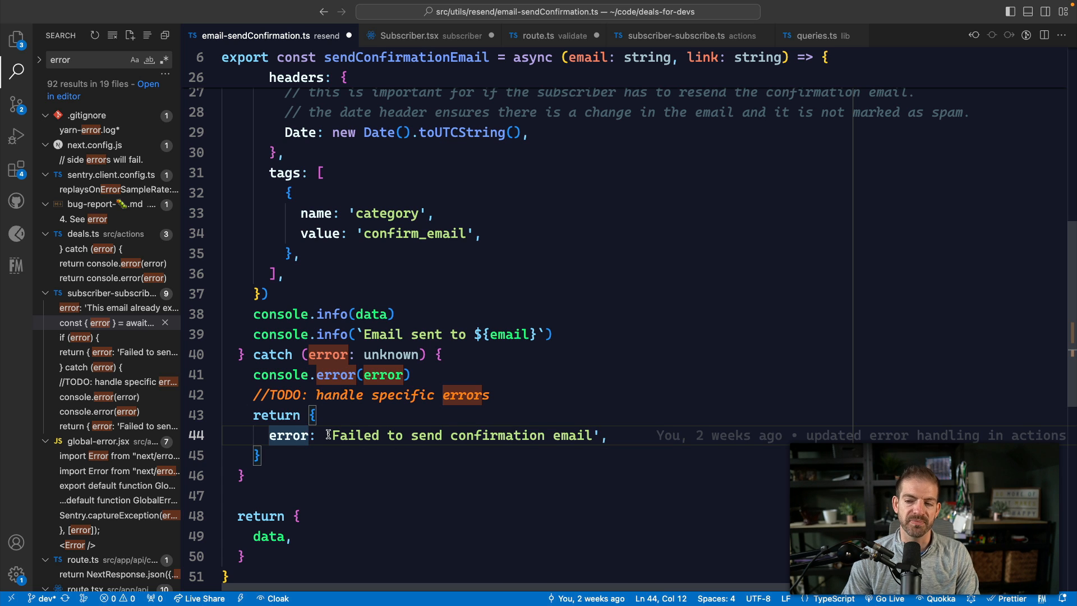
{"action": "left_click", "coordinate": [678, 35]}
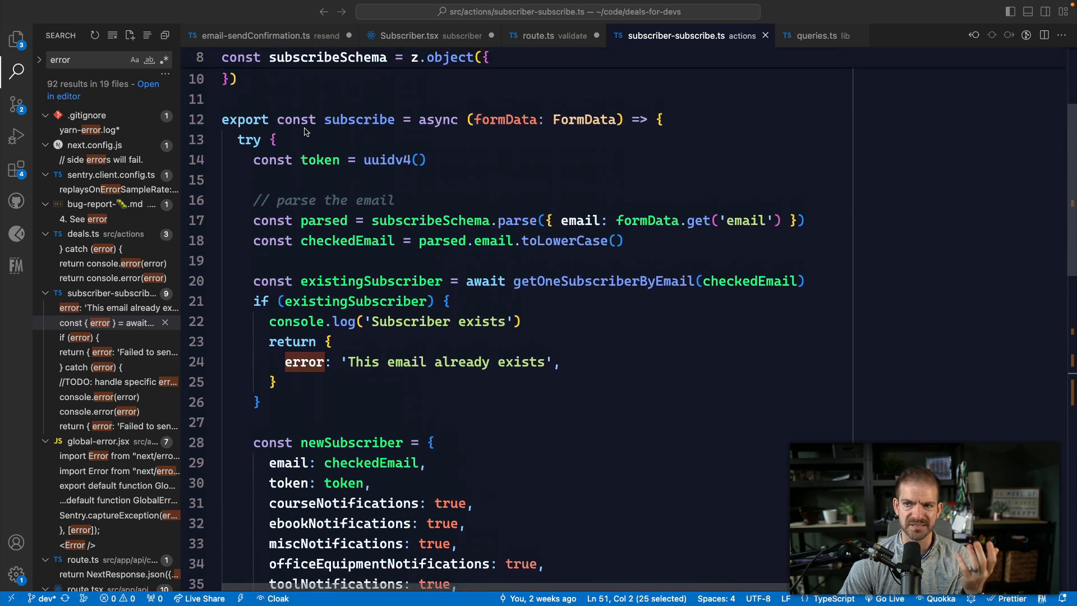
{"action": "scroll", "scroll_direction": "down", "scroll_amount": 3}
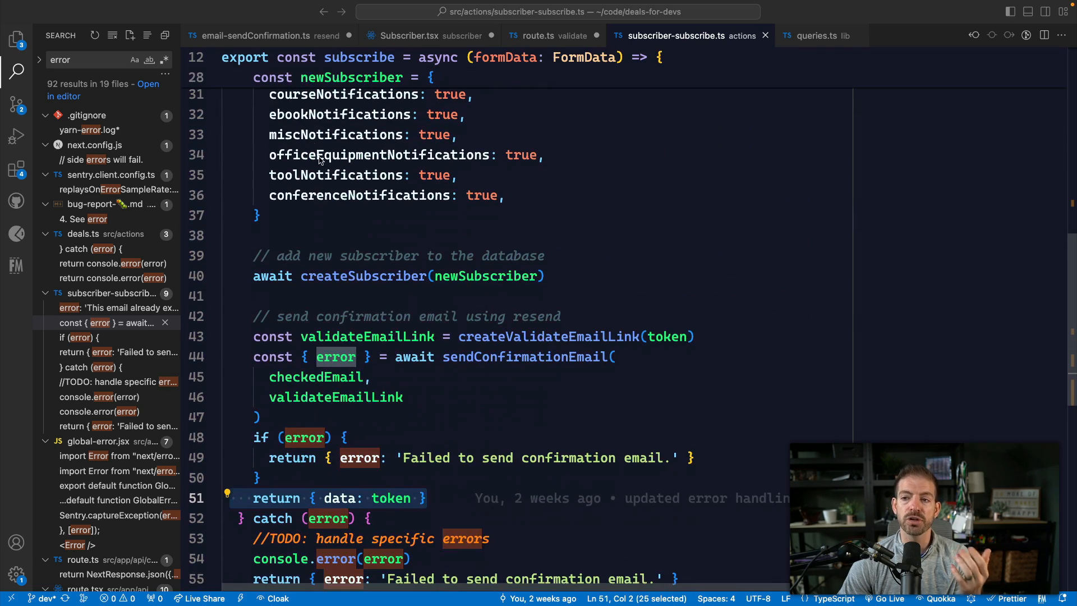
{"action": "mouse_move", "coordinate": [343, 213]}
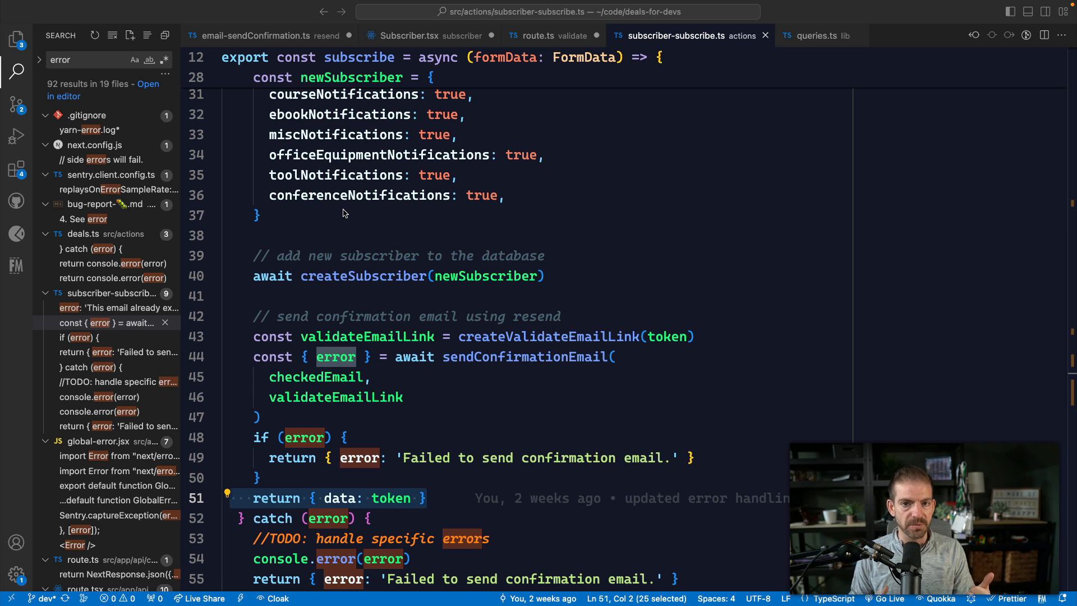
{"action": "scroll", "scroll_direction": "down", "scroll_amount": 3}
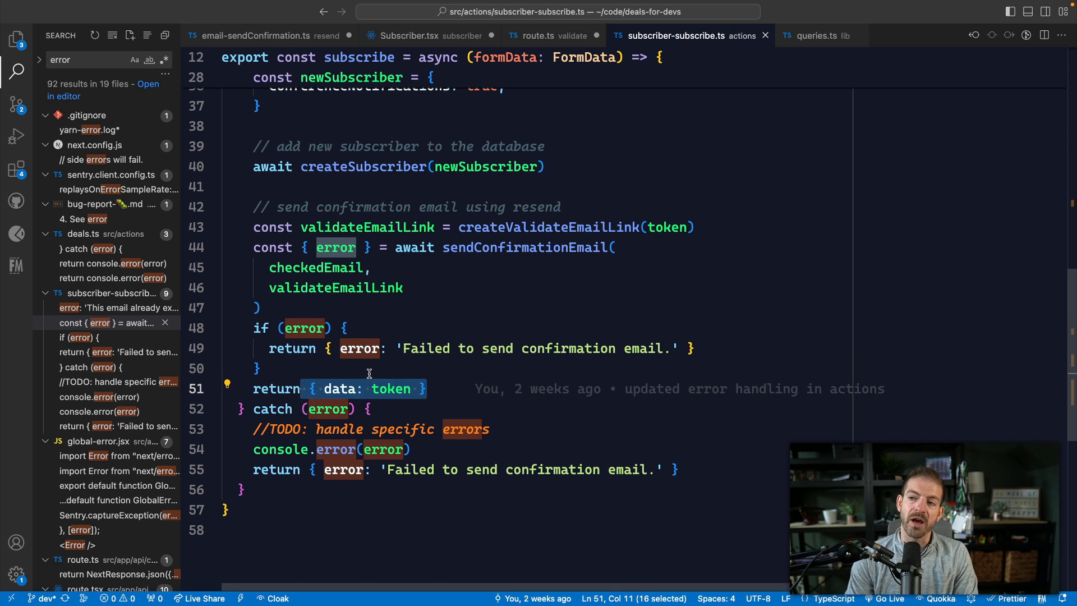
Open the recent potluck-pal project via the Command Palette and show its Explorer file tree
{"action": "type", "text": "open"}
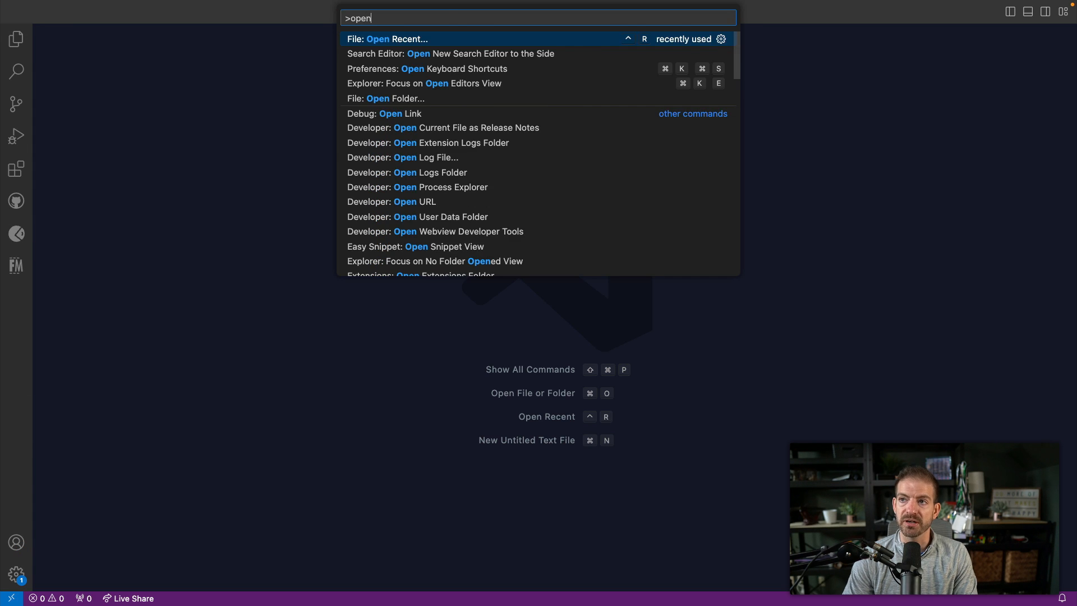
{"action": "left_click", "coordinate": [396, 38]}
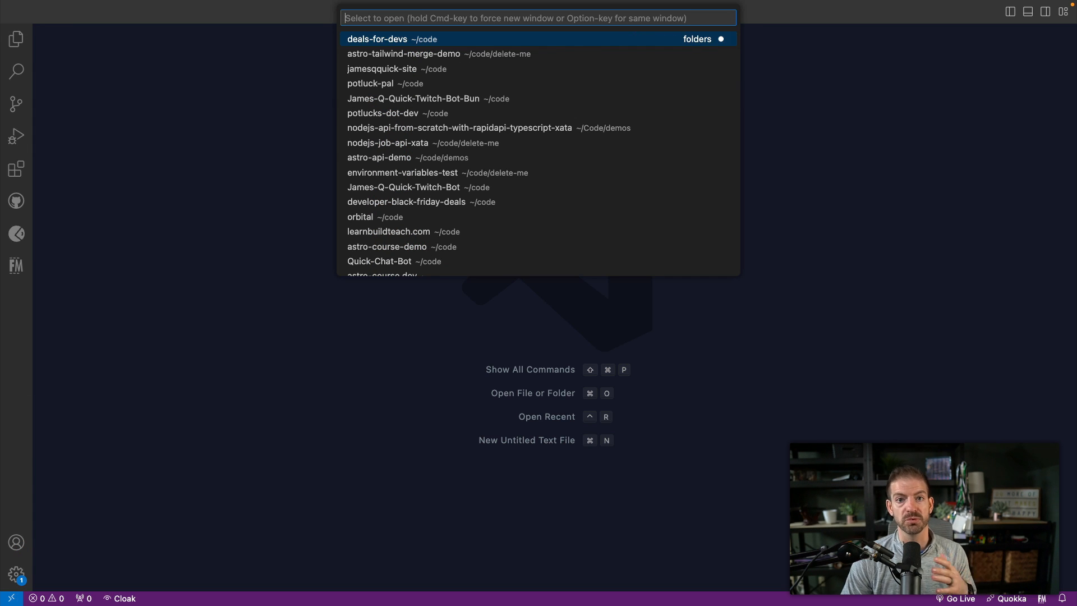
{"action": "left_click", "coordinate": [369, 83]}
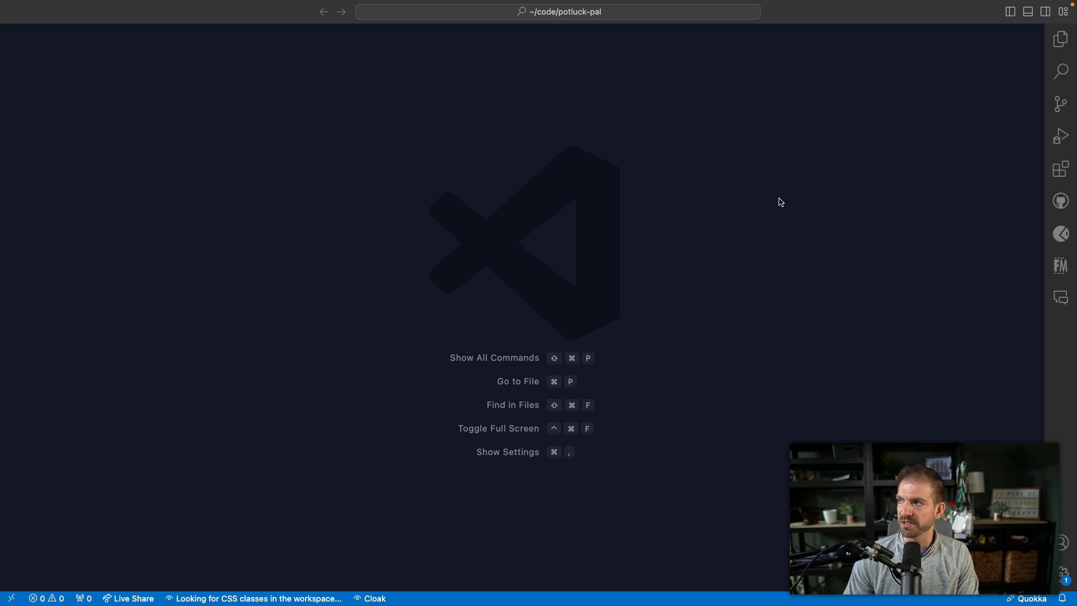
{"action": "left_click", "coordinate": [1059, 38]}
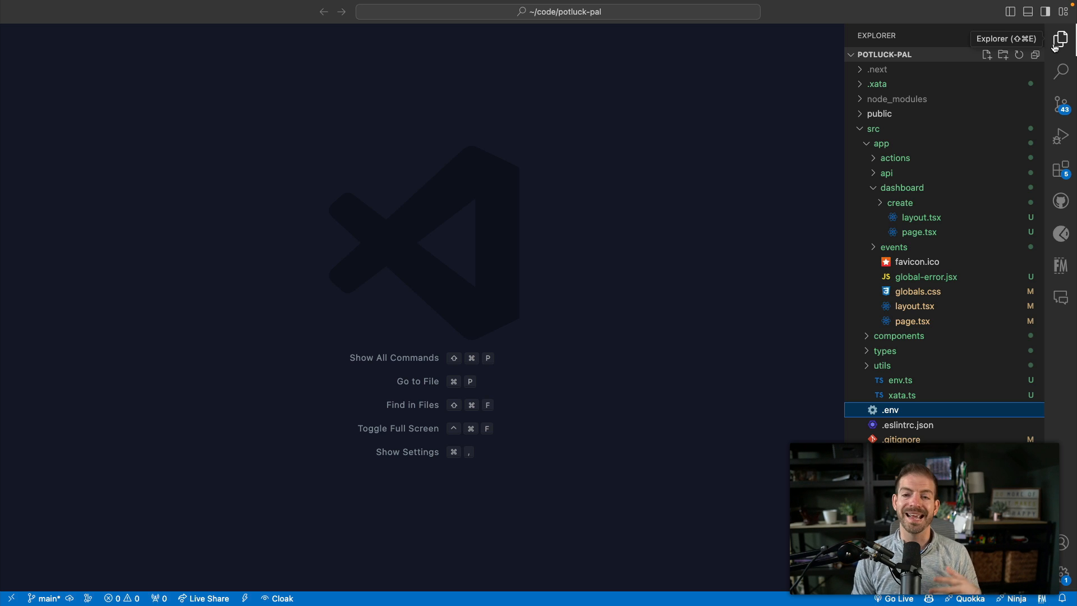
{"action": "mouse_move", "coordinate": [1060, 200]}
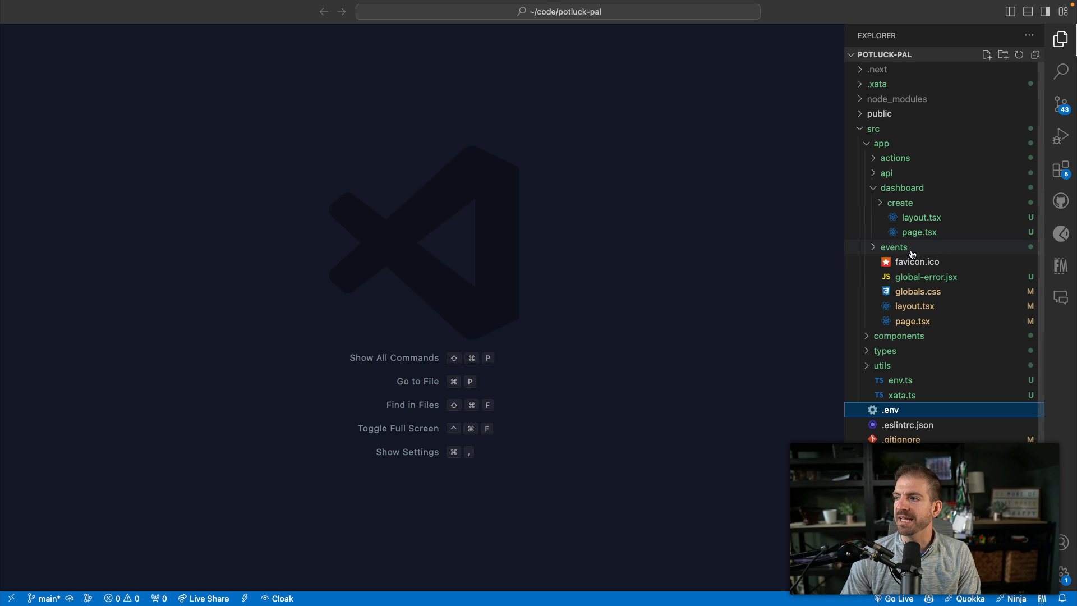
View ReturnValue.ts's error union member, then open utils/events.ts with createEvent
{"action": "left_click", "coordinate": [884, 350]}
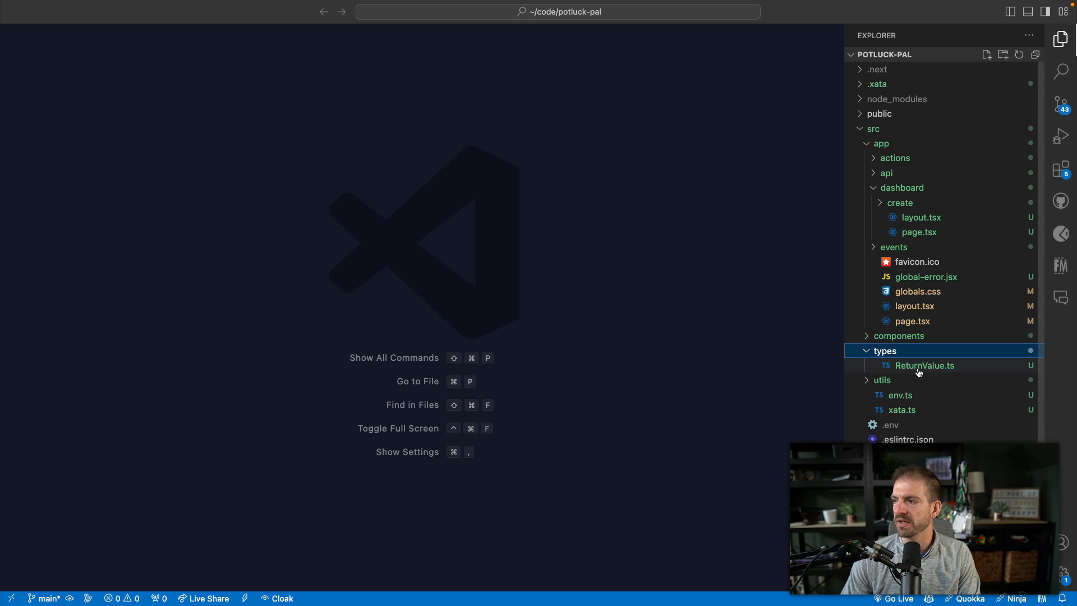
{"action": "left_click", "coordinate": [924, 364]}
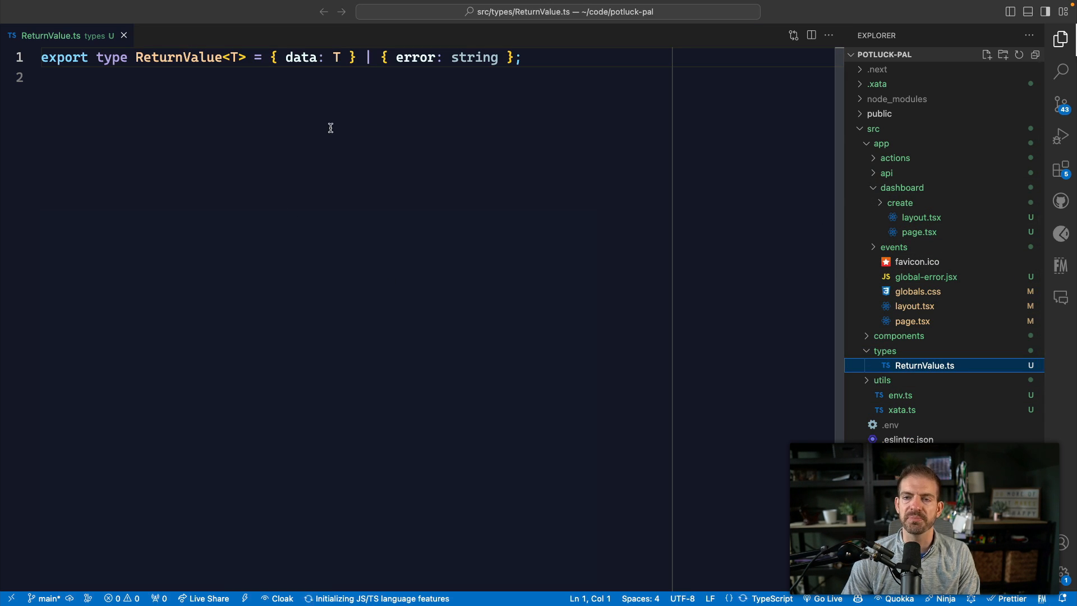
{"action": "left_click_drag", "start_coordinate": [276, 57], "coordinate": [520, 57]}
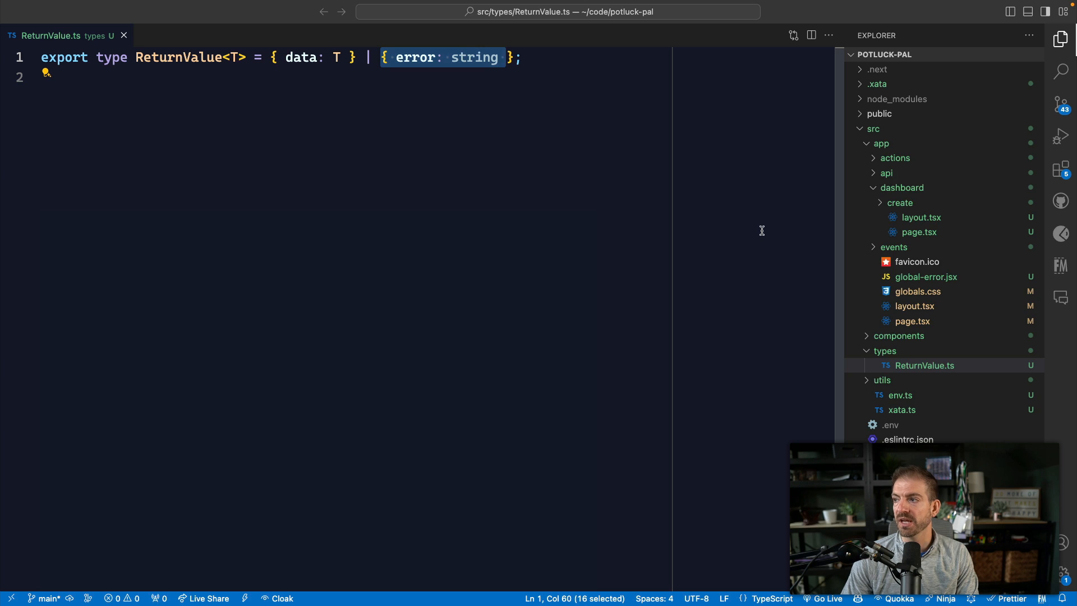
{"action": "left_click", "coordinate": [913, 424]}
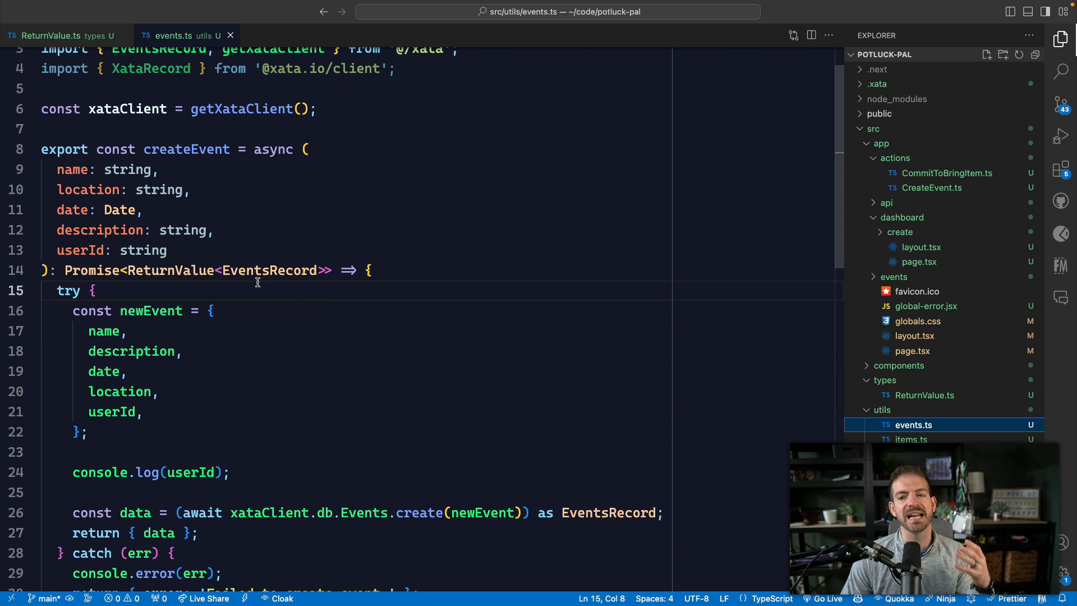
{"action": "scroll", "scroll_direction": "down", "scroll_amount": 3}
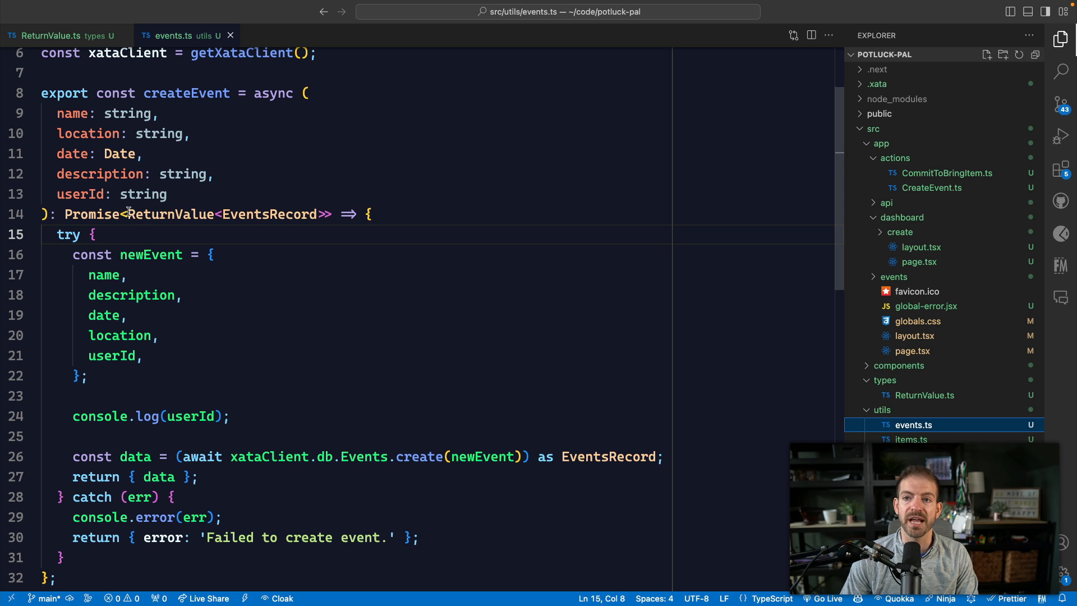
{"action": "left_click_drag", "start_coordinate": [130, 213], "coordinate": [328, 213]}
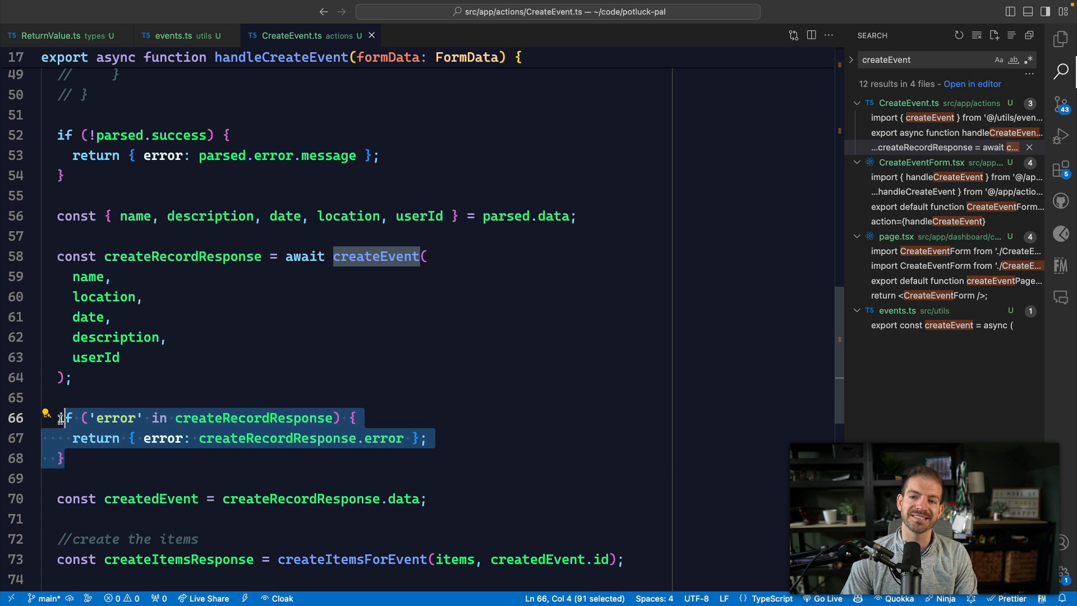
Open the CreateEvent.ts search result that checks createRecordResponse for an error
{"action": "double_click", "coordinate": [115, 417]}
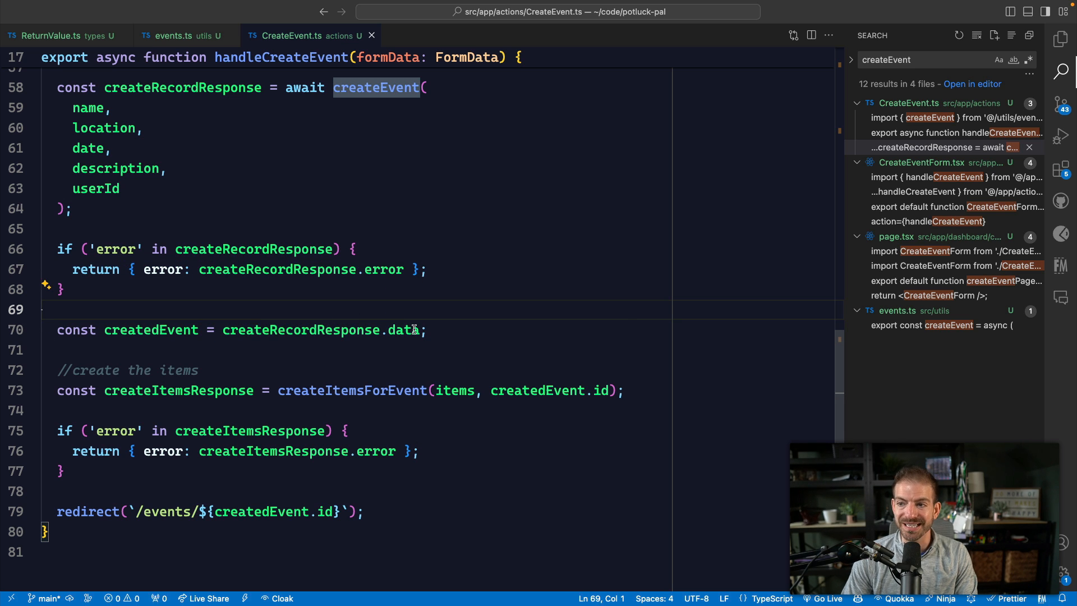
{"action": "mouse_move", "coordinate": [404, 330]}
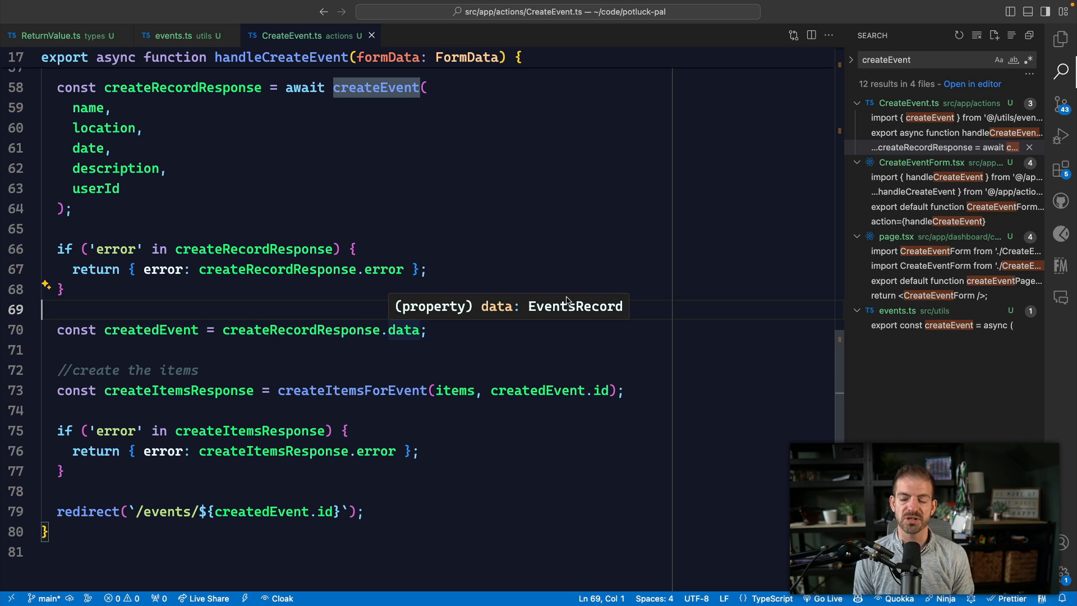